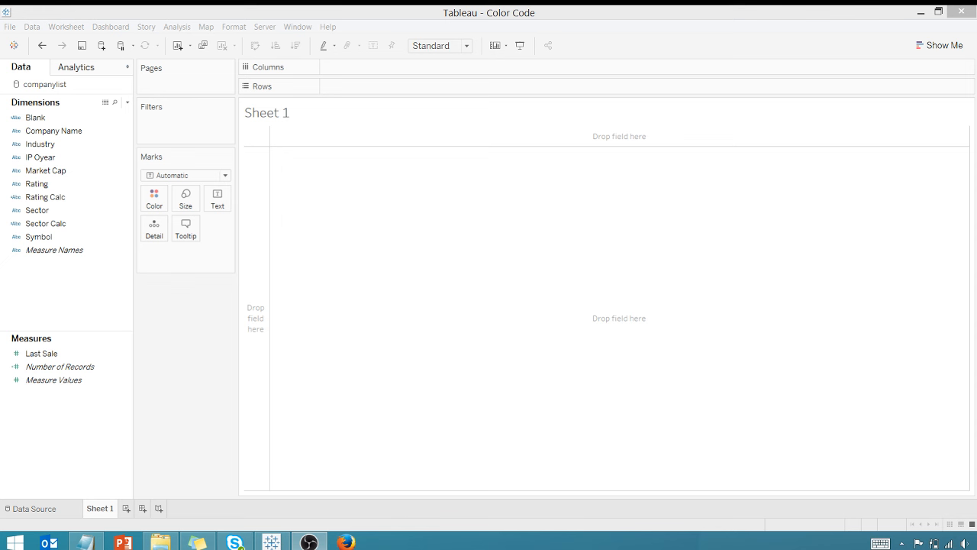
{"action": "mouse_move", "coordinate": [958, 403]}
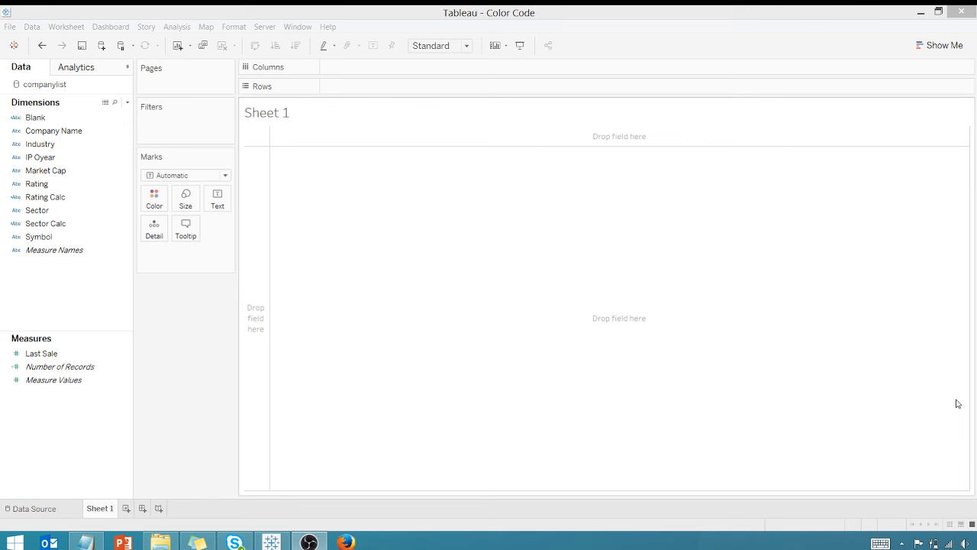
{"action": "mouse_move", "coordinate": [382, 285]}
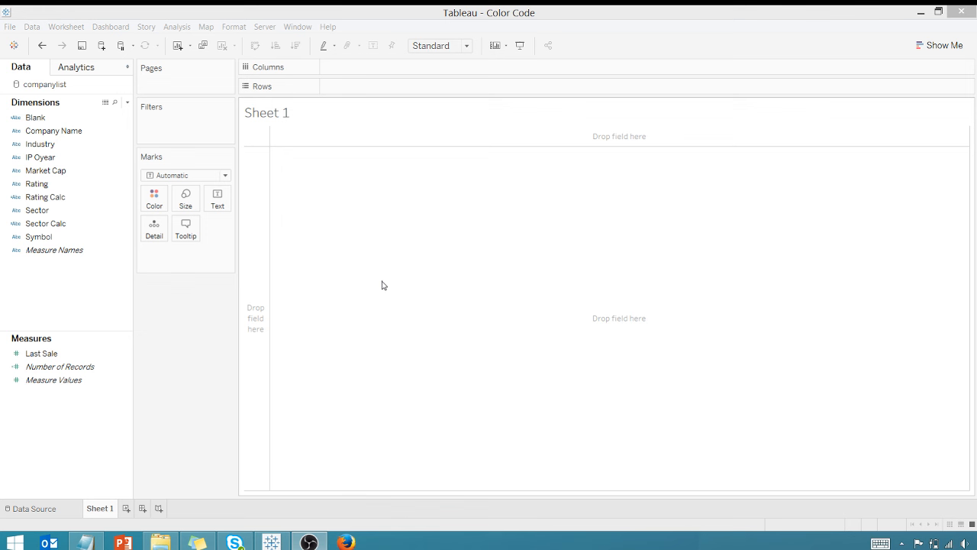
{"action": "mouse_move", "coordinate": [171, 279]}
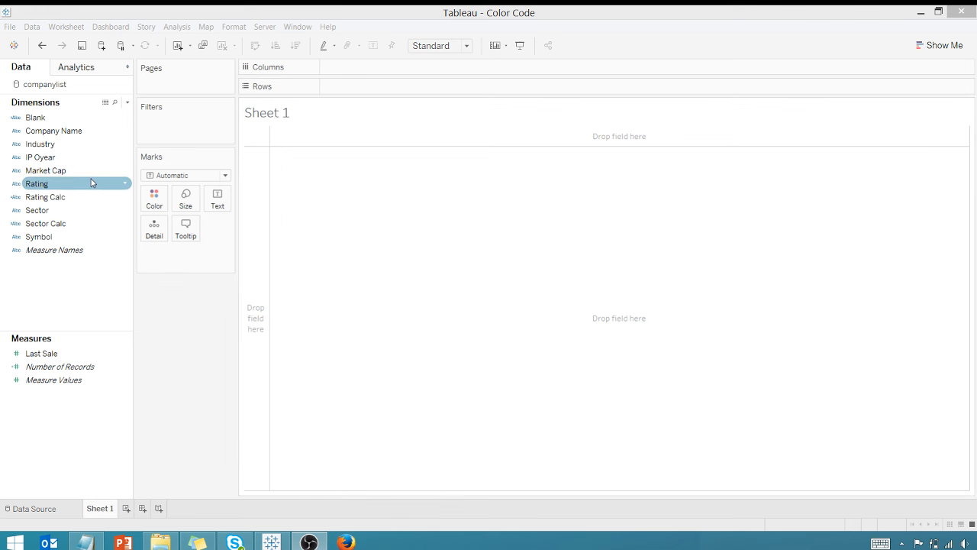
Add Company Name, Symbol and Rating to Rows, showing each company's BUY/HOLD/SELL rating.
{"action": "double_click", "coordinate": [53, 130]}
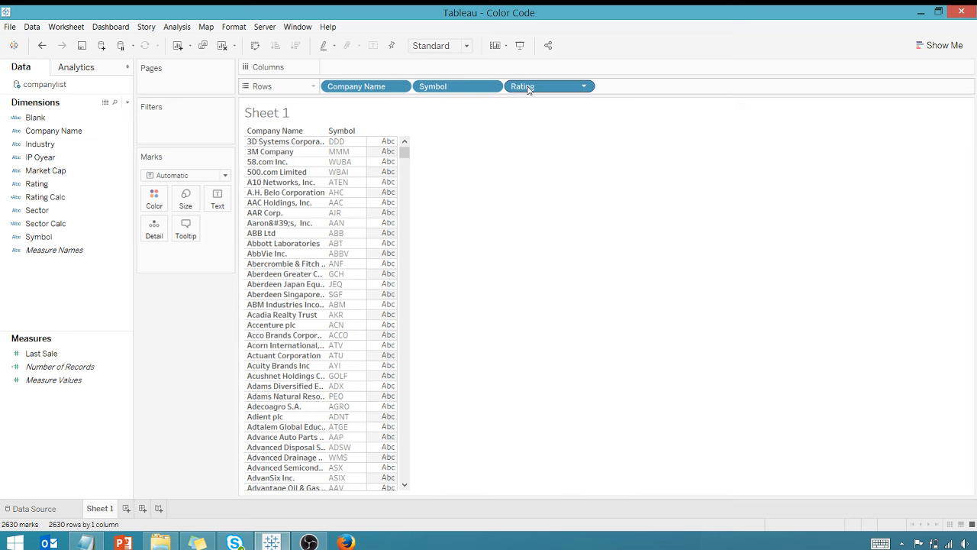
{"action": "left_click", "coordinate": [523, 85]}
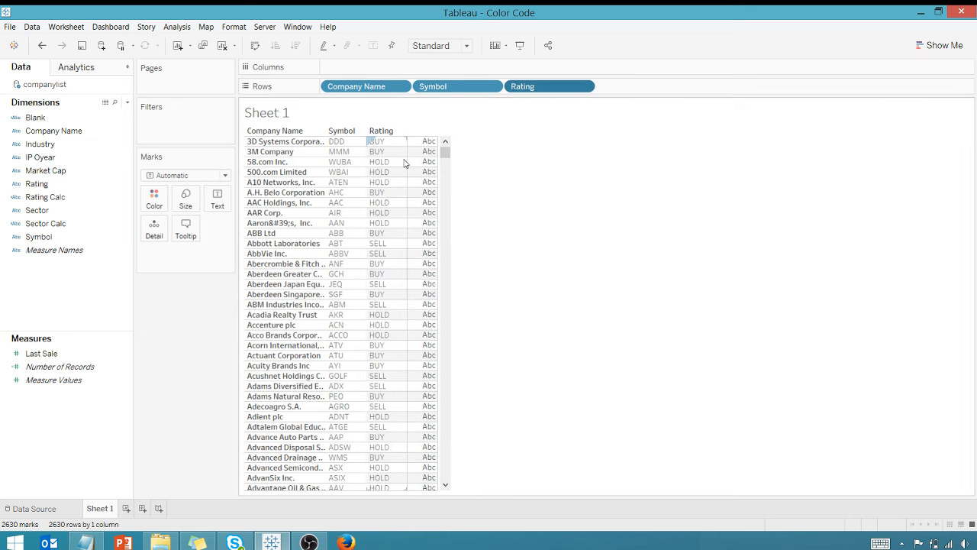
{"action": "mouse_move", "coordinate": [395, 328]}
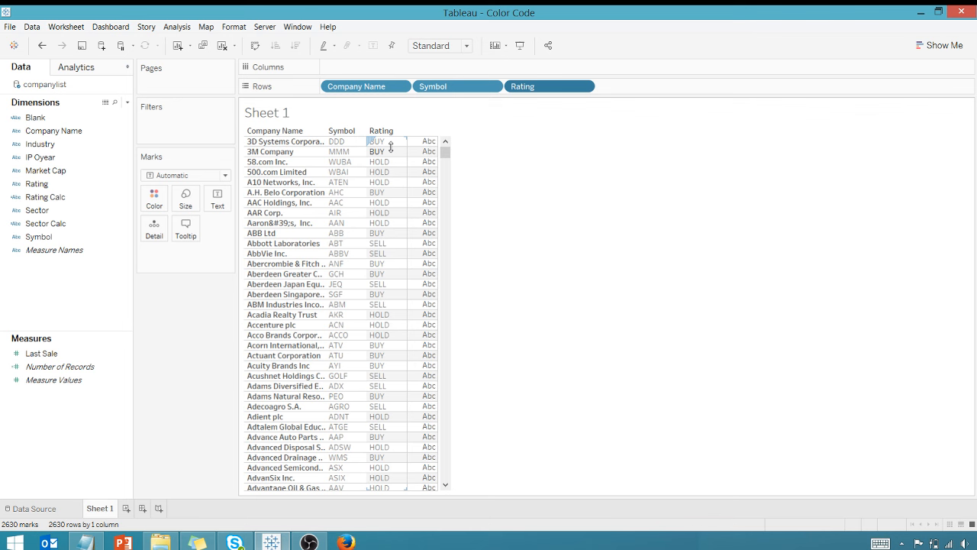
{"action": "mouse_move", "coordinate": [395, 159]}
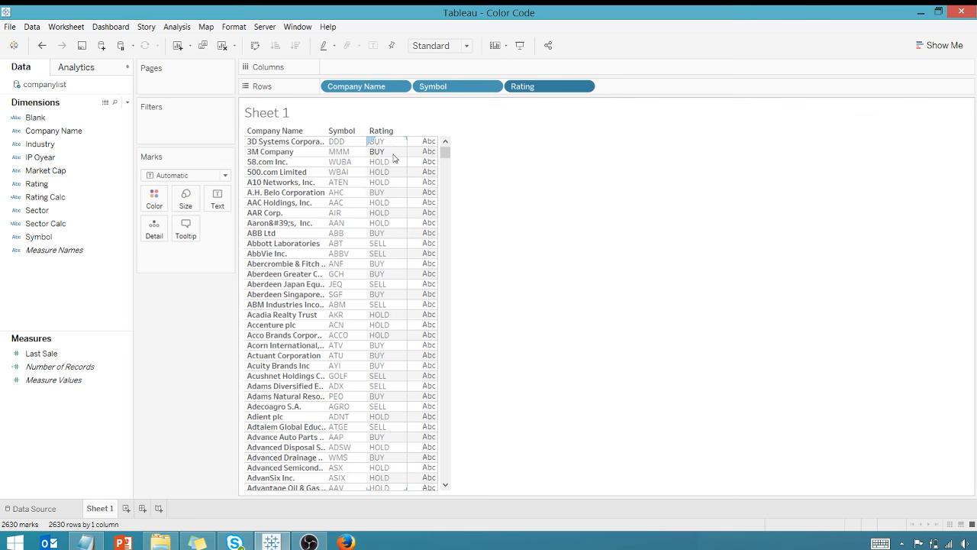
{"action": "mouse_move", "coordinate": [392, 187]}
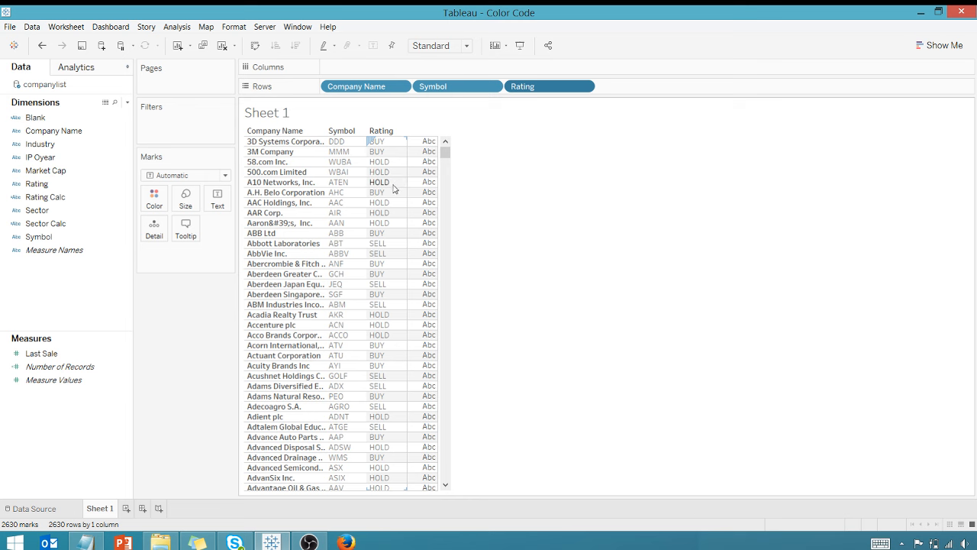
Shade the table marks by Sum of Last Sale (0 to 2,706), then open data pane options.
{"action": "left_click", "coordinate": [41, 353]}
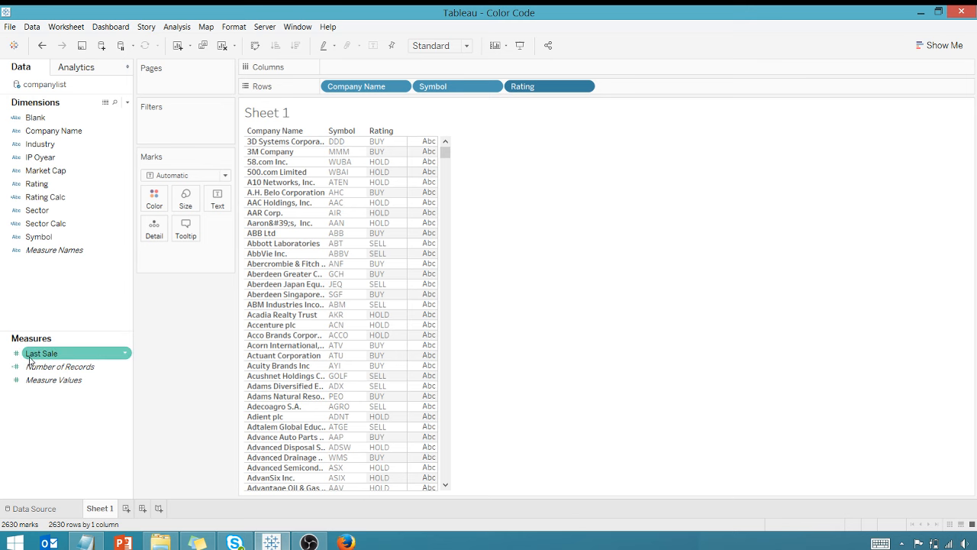
{"action": "left_click_drag", "start_coordinate": [42, 352], "coordinate": [154, 195]}
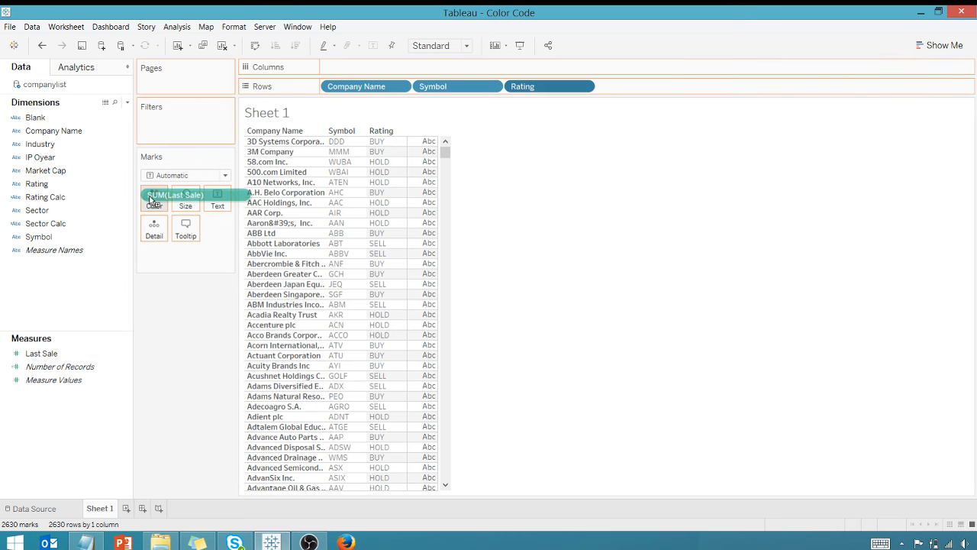
{"action": "left_click_drag", "start_coordinate": [175, 194], "coordinate": [154, 193]}
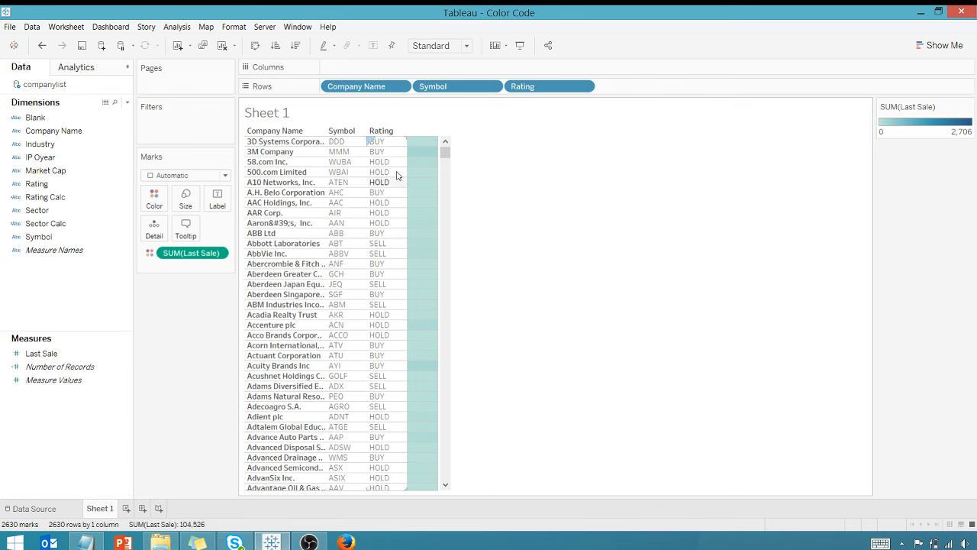
{"action": "left_click", "coordinate": [60, 365]}
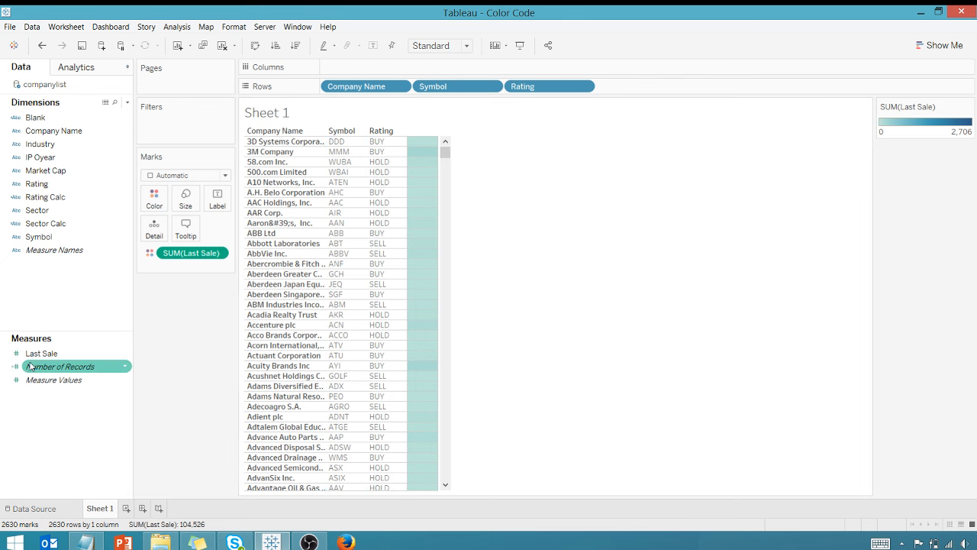
{"action": "mouse_move", "coordinate": [420, 161]}
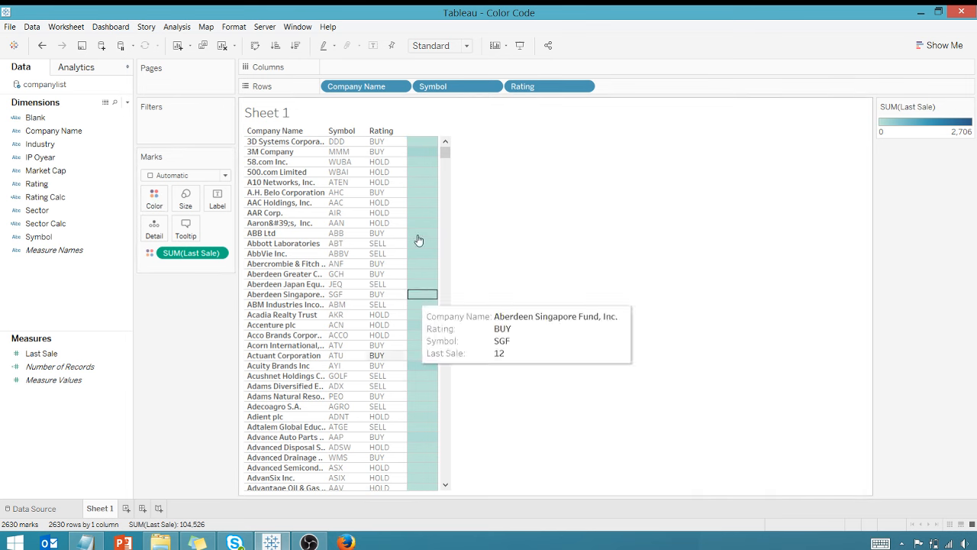
{"action": "mouse_move", "coordinate": [423, 243]}
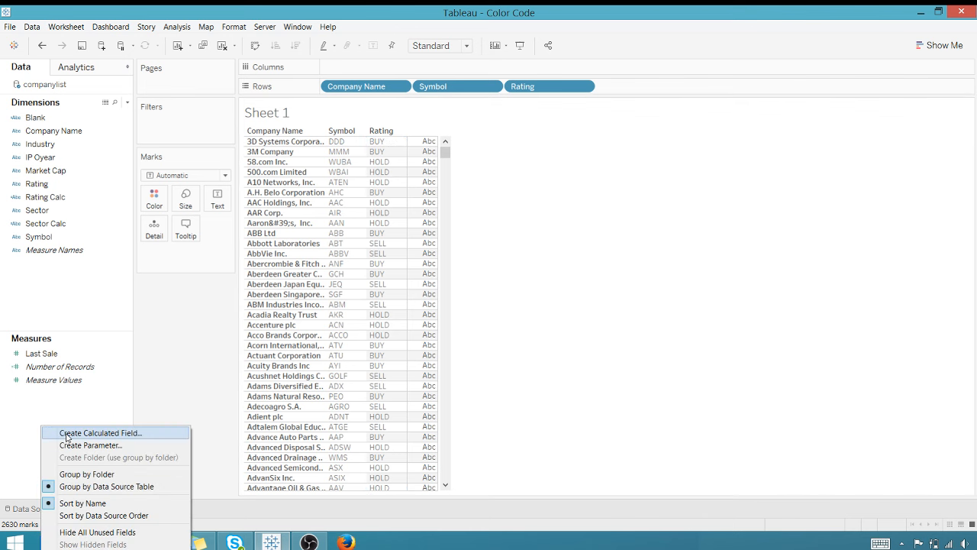
Create constant calculated fields named 1 and 0, drawing two bar columns per company.
{"action": "left_click", "coordinate": [101, 432]}
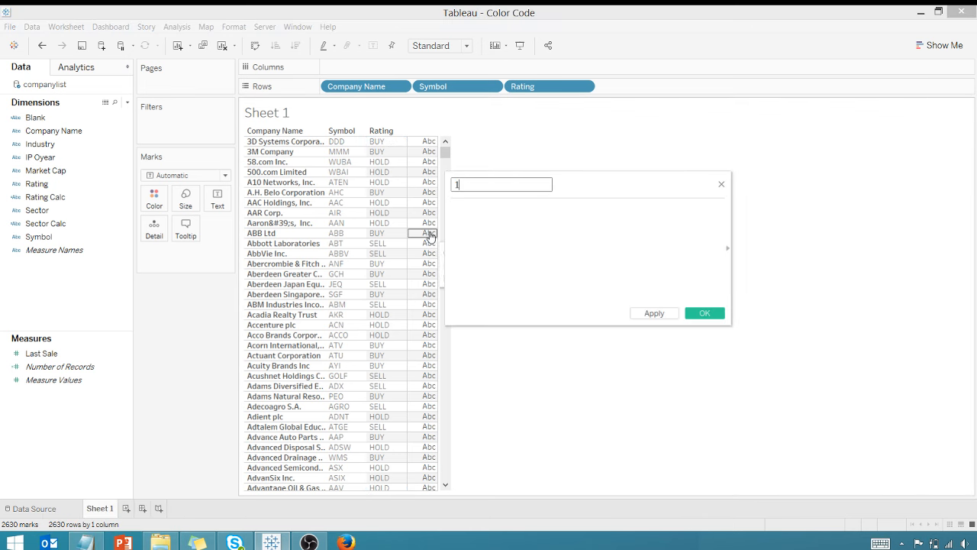
{"action": "type", "text": "1"}
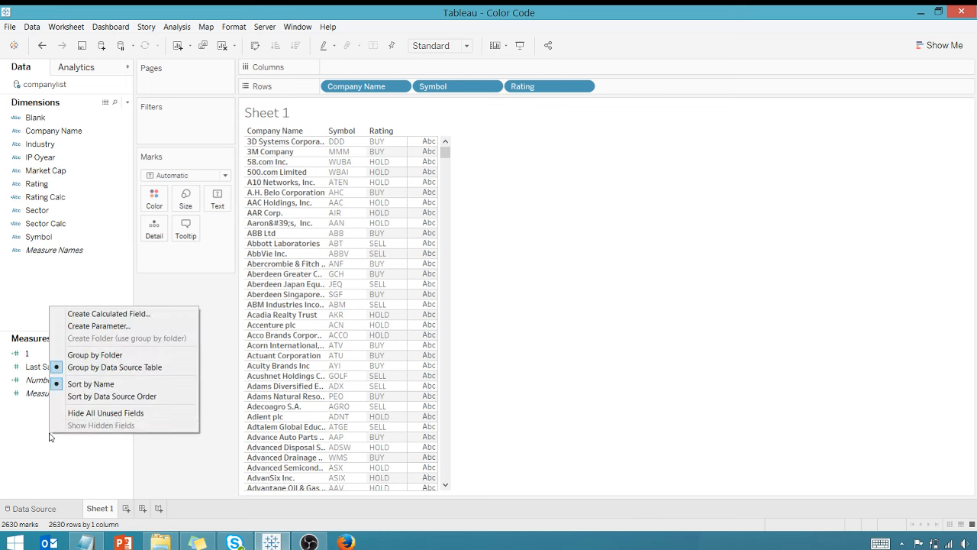
{"action": "left_click", "coordinate": [108, 313]}
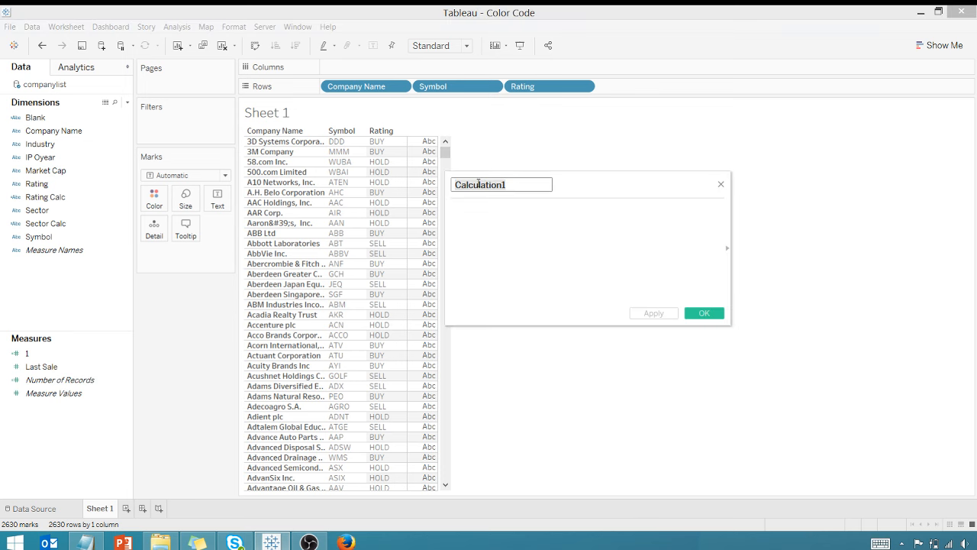
{"action": "type", "text": "0"}
{"action": "left_click", "coordinate": [587, 252]}
{"action": "type", "text": "1"}
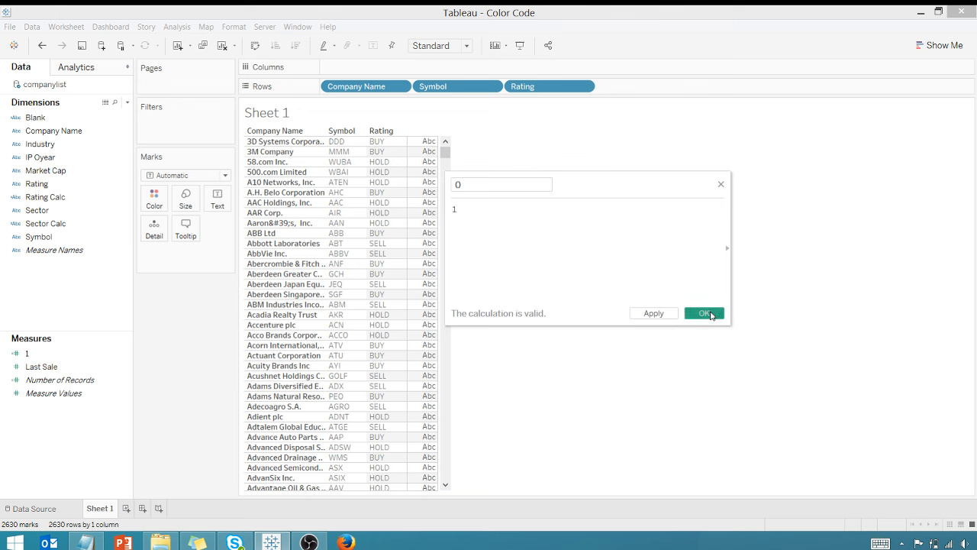
{"action": "left_click", "coordinate": [703, 313]}
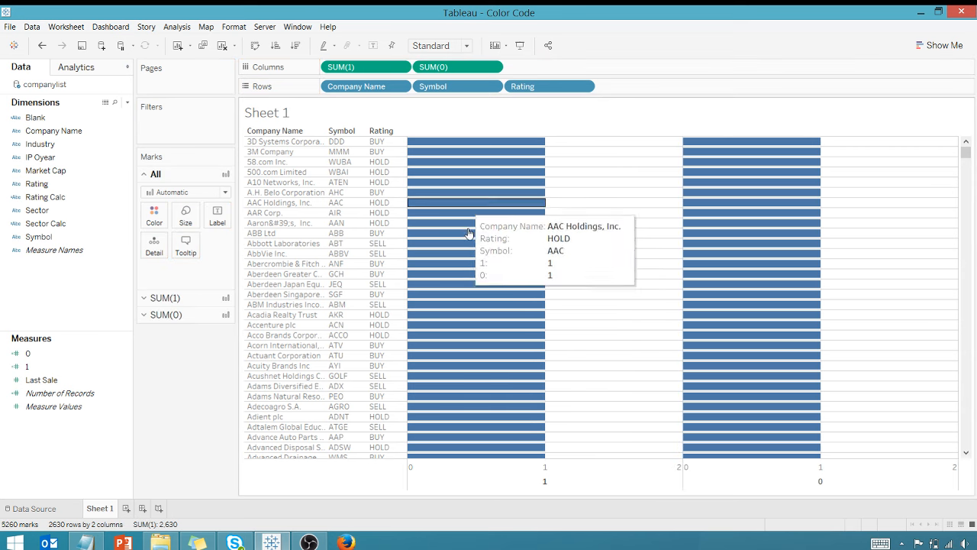
{"action": "mouse_move", "coordinate": [600, 185]}
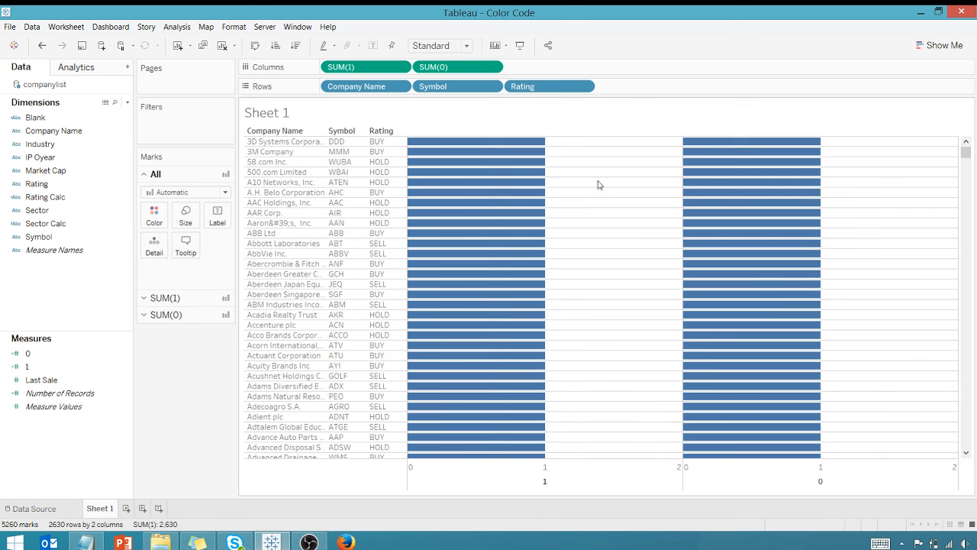
{"action": "mouse_move", "coordinate": [682, 259]}
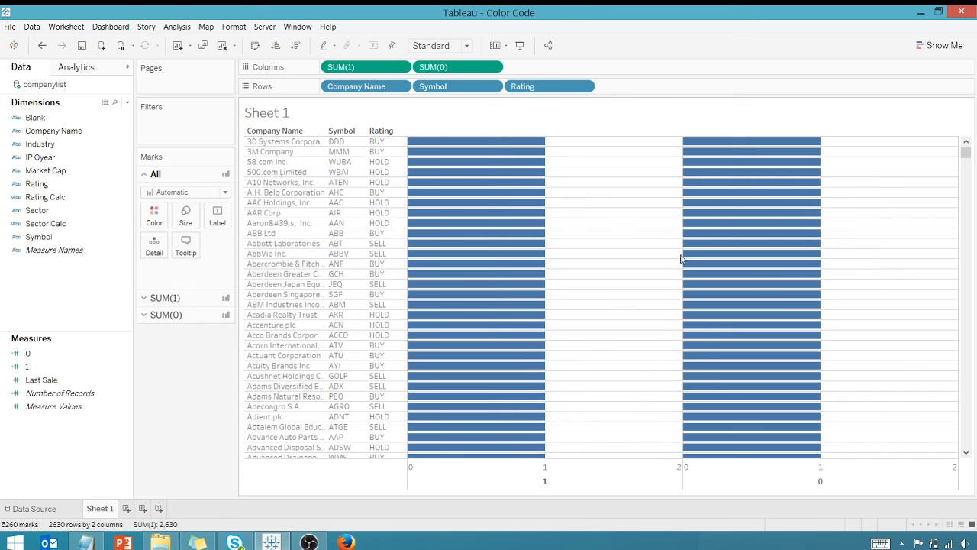
{"action": "mouse_move", "coordinate": [476, 227]}
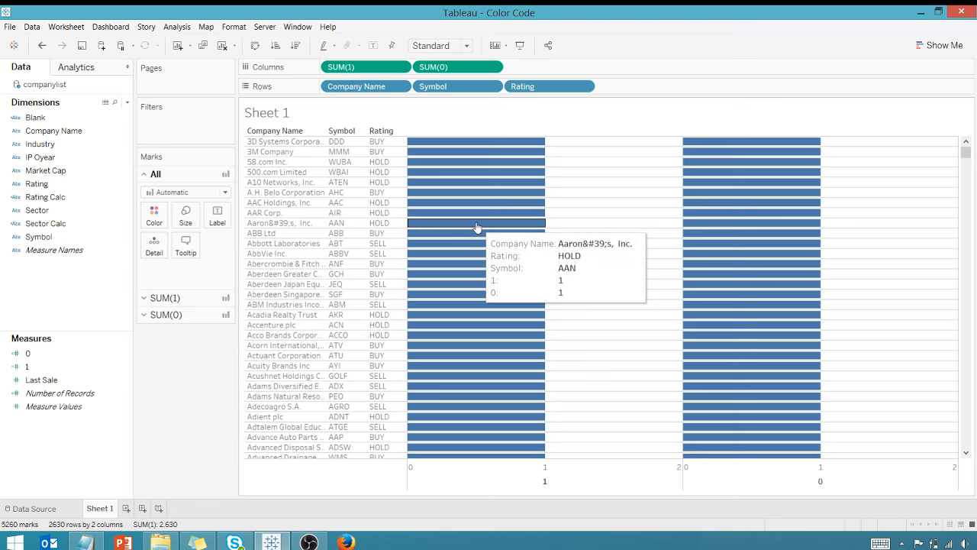
{"action": "mouse_move", "coordinate": [207, 208]}
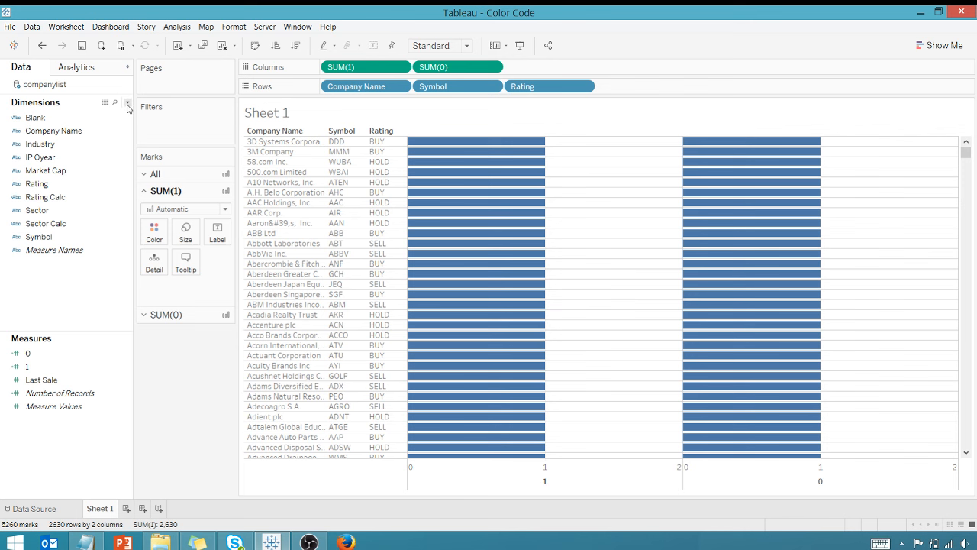
Edit Rating Calc to: IF [Rating]="BUY" then "GREEN" ELSEIF [Rating]="SELL" then "RED" END.
{"action": "left_click", "coordinate": [128, 103]}
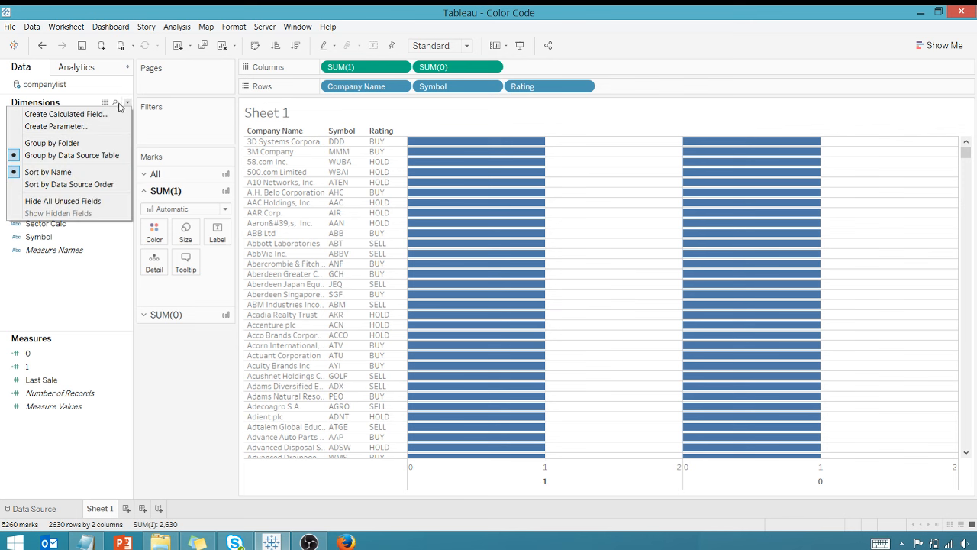
{"action": "left_click", "coordinate": [182, 346]}
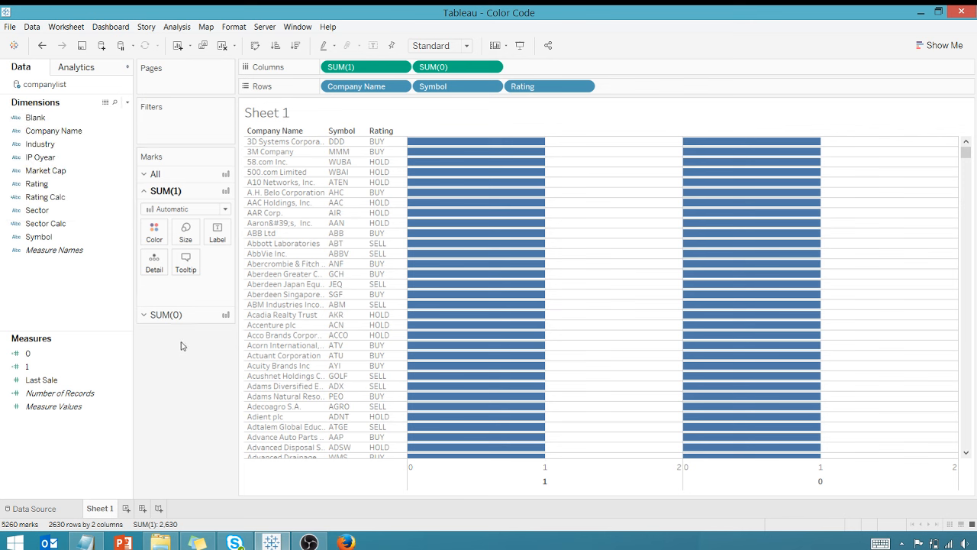
{"action": "left_click", "coordinate": [36, 184]}
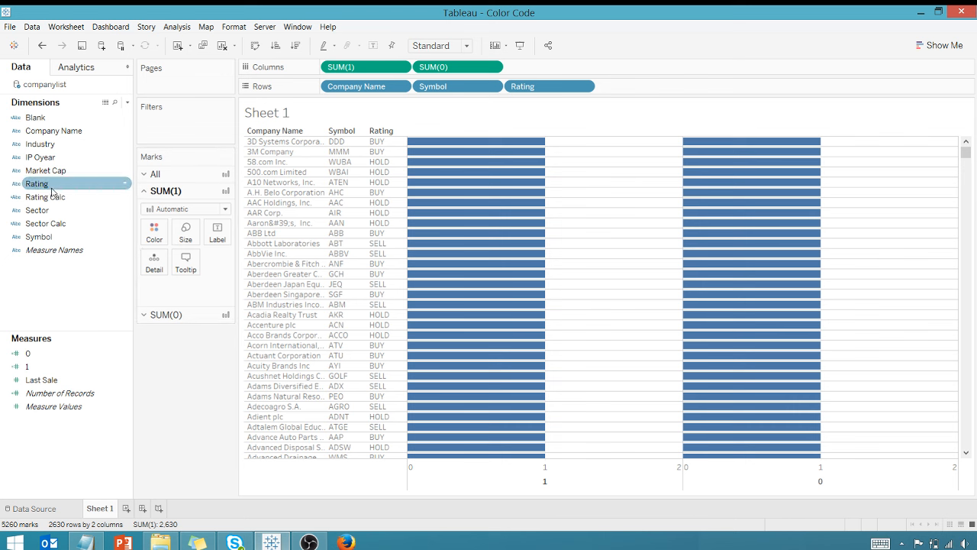
{"action": "right_click", "coordinate": [36, 183]}
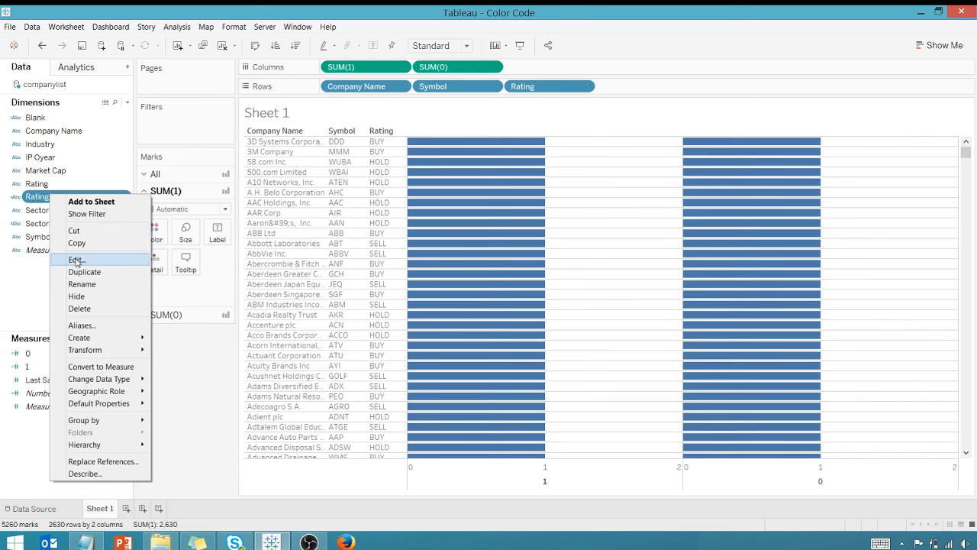
{"action": "left_click", "coordinate": [76, 259]}
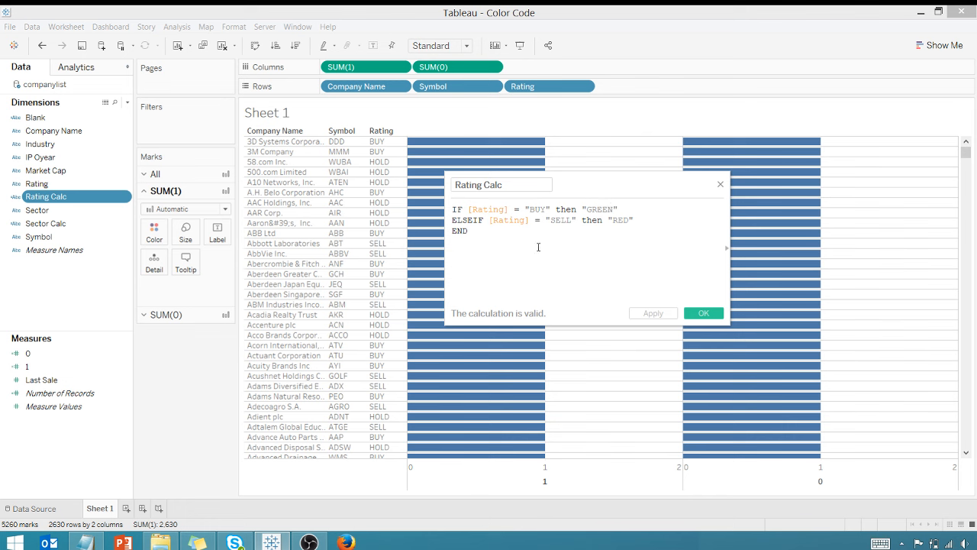
{"action": "left_click", "coordinate": [703, 313]}
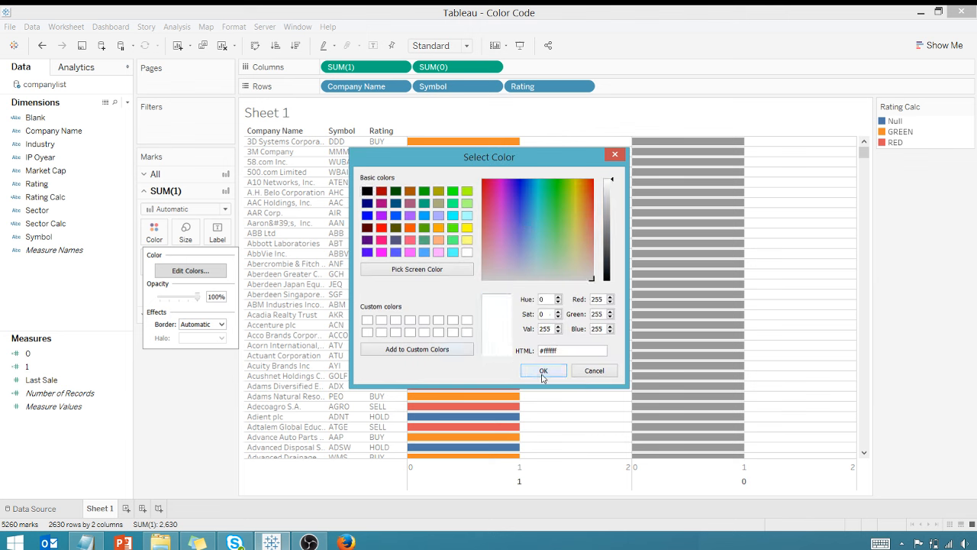
Color SUM(1) by Rating Calc with green for GREEN, red for RED, white for Null.
{"action": "left_click", "coordinate": [543, 371]}
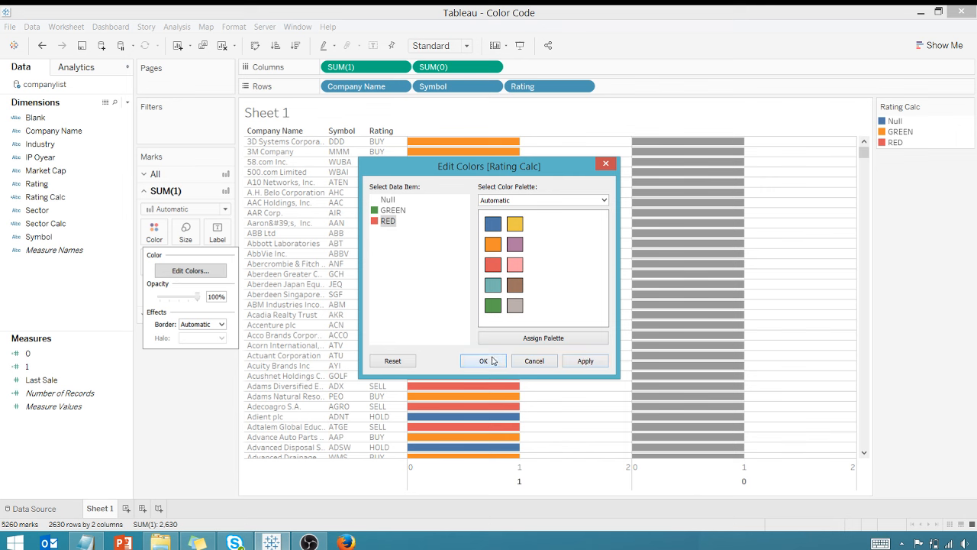
{"action": "left_click", "coordinate": [483, 360]}
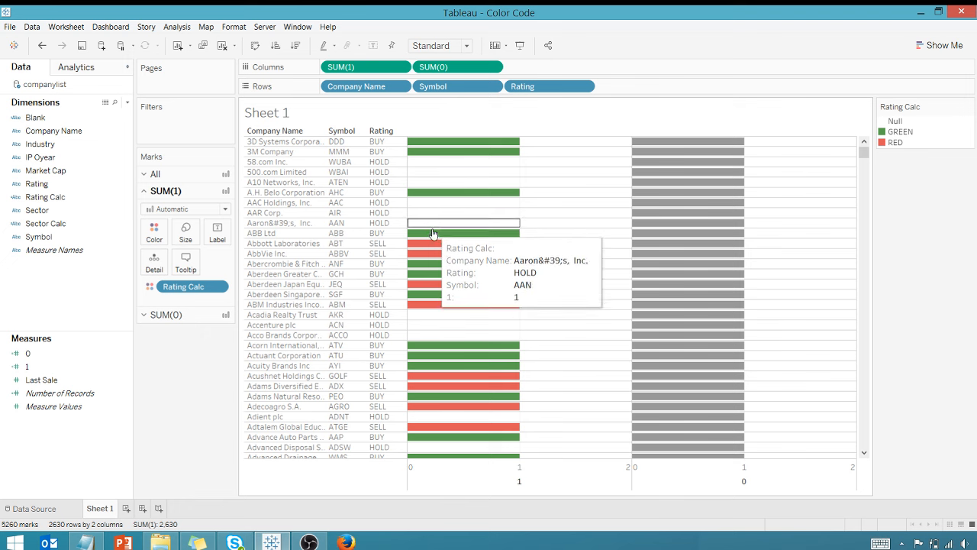
{"action": "mouse_move", "coordinate": [473, 223]}
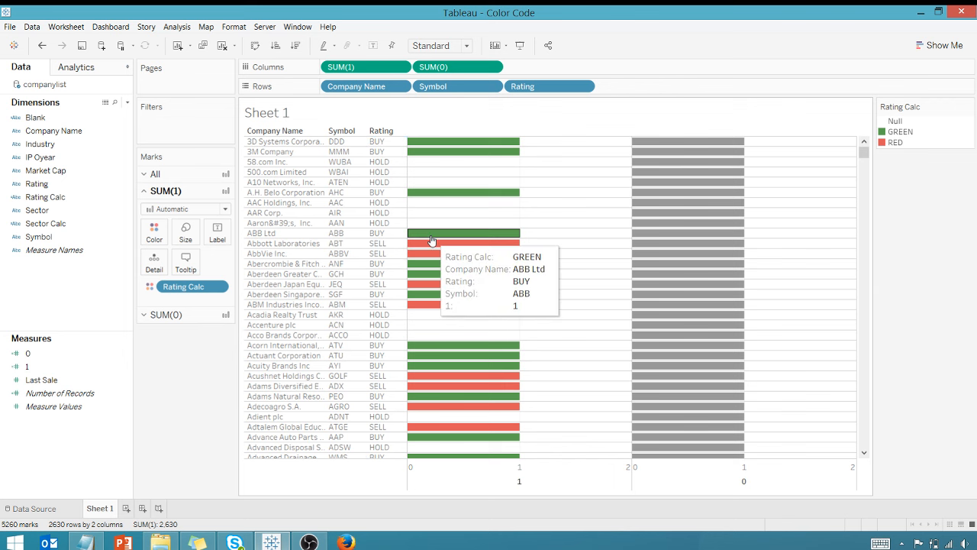
{"action": "mouse_move", "coordinate": [423, 242]}
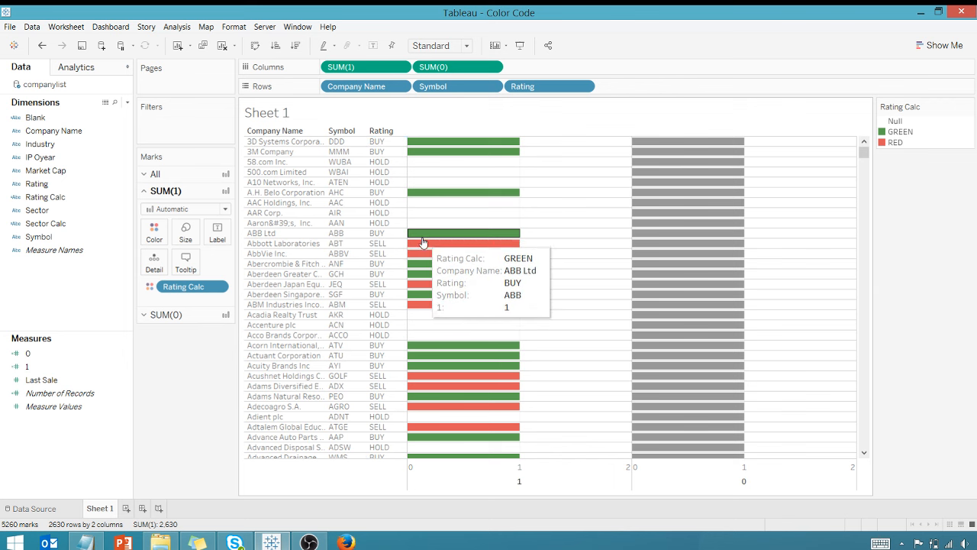
{"action": "mouse_move", "coordinate": [678, 160]}
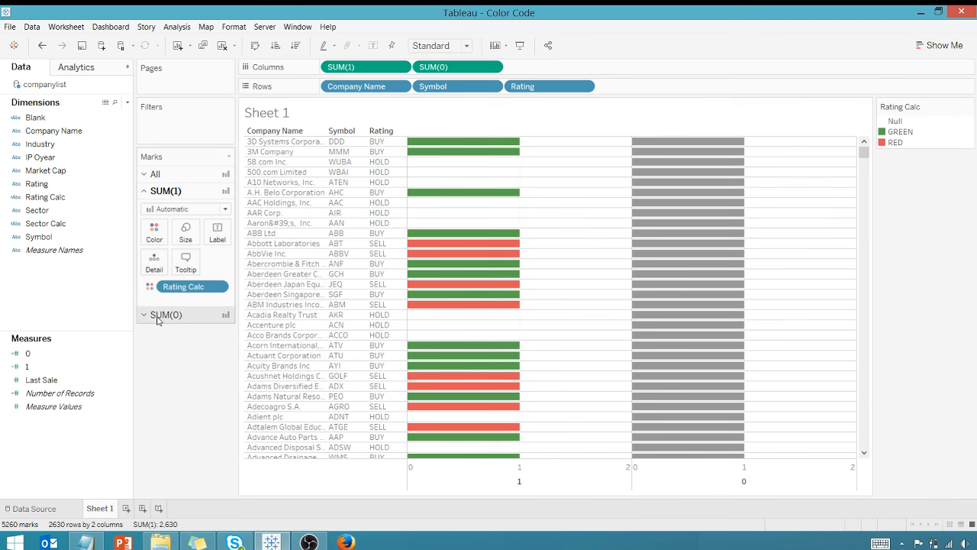
Drop Rating onto Label on the SUM(0) marks card to show rating text.
{"action": "left_click", "coordinate": [144, 191]}
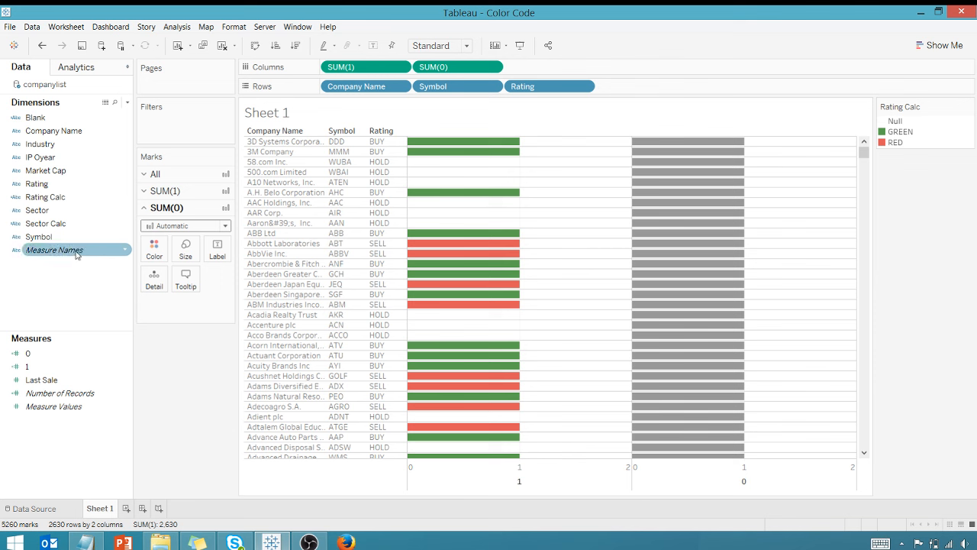
{"action": "left_click", "coordinate": [37, 184]}
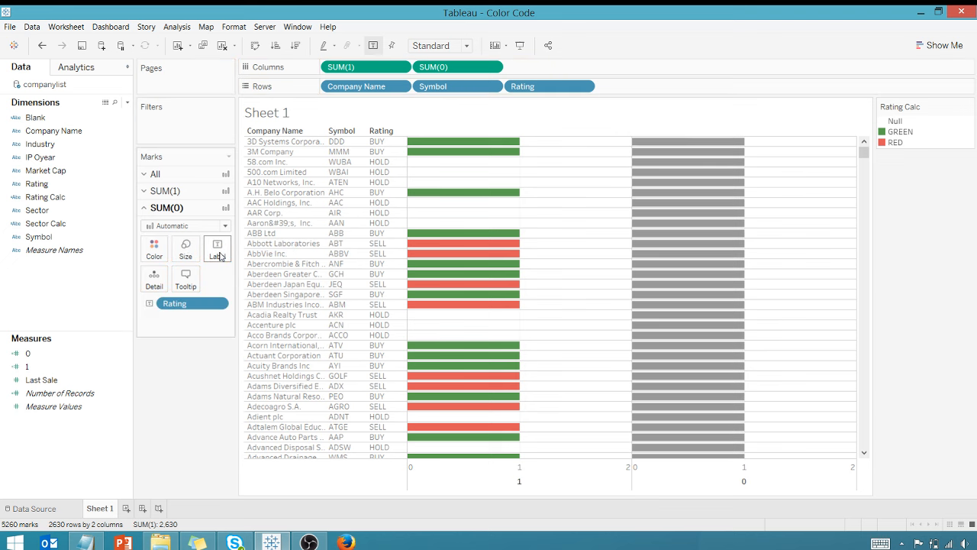
{"action": "left_click", "coordinate": [224, 225]}
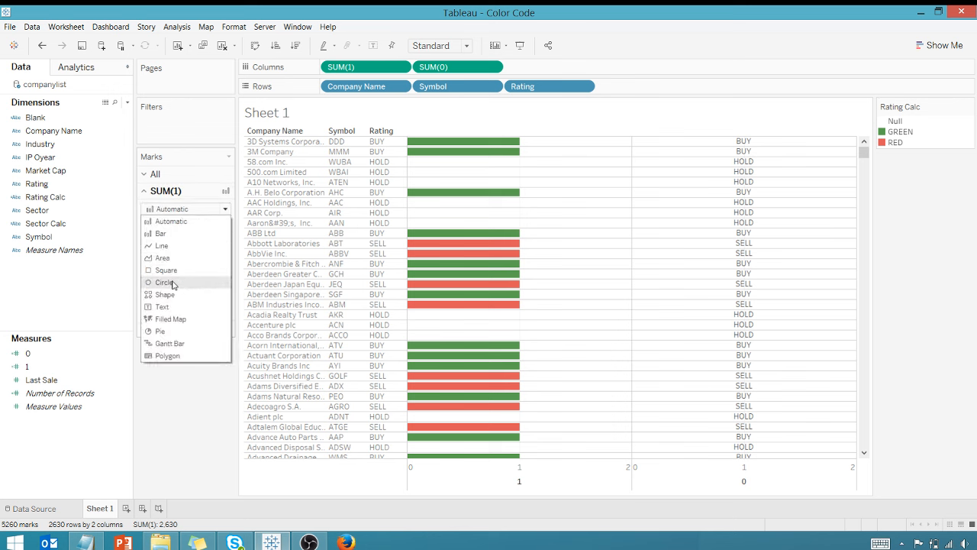
Change SUM(1) marks to enlarged squares and SUM(0) marks to Text.
{"action": "left_click", "coordinate": [166, 269]}
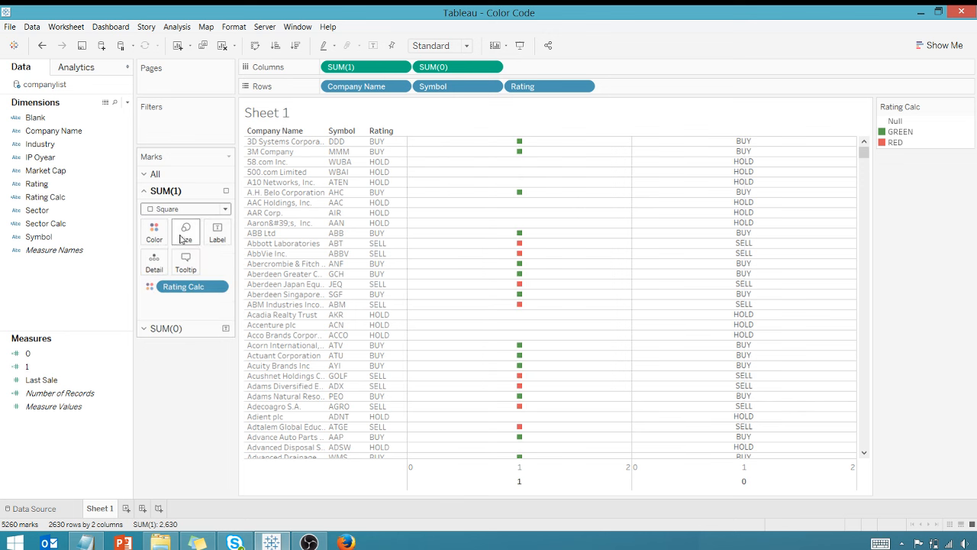
{"action": "left_click", "coordinate": [185, 231]}
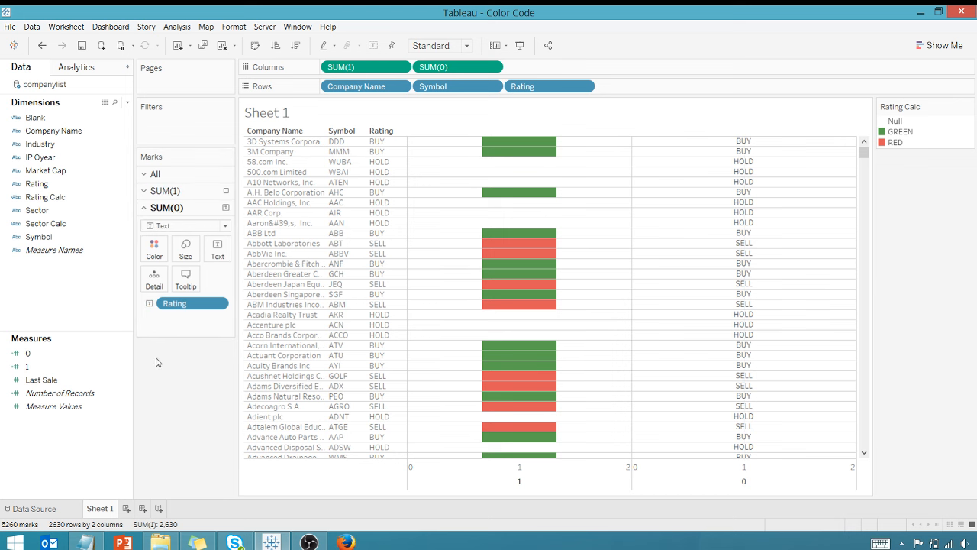
{"action": "mouse_move", "coordinate": [615, 280]}
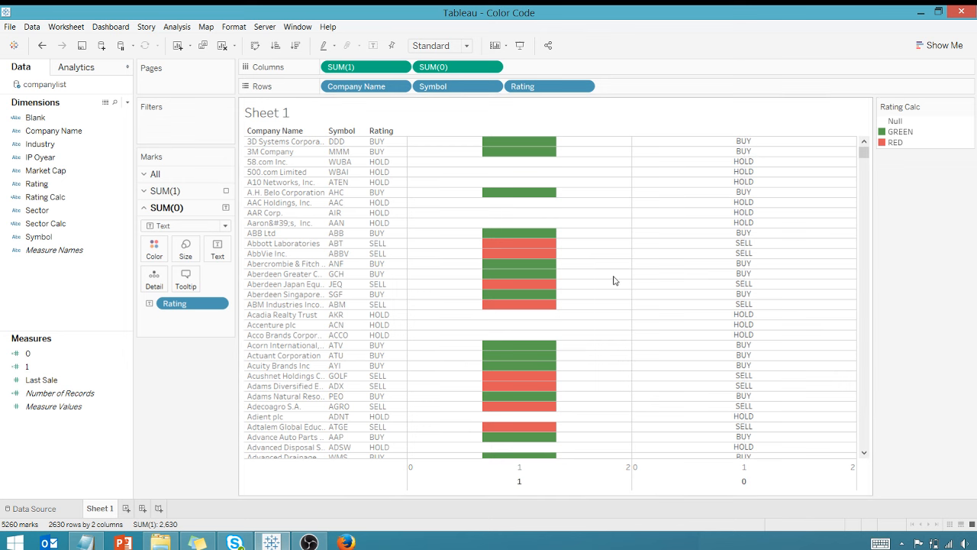
{"action": "mouse_move", "coordinate": [462, 95]}
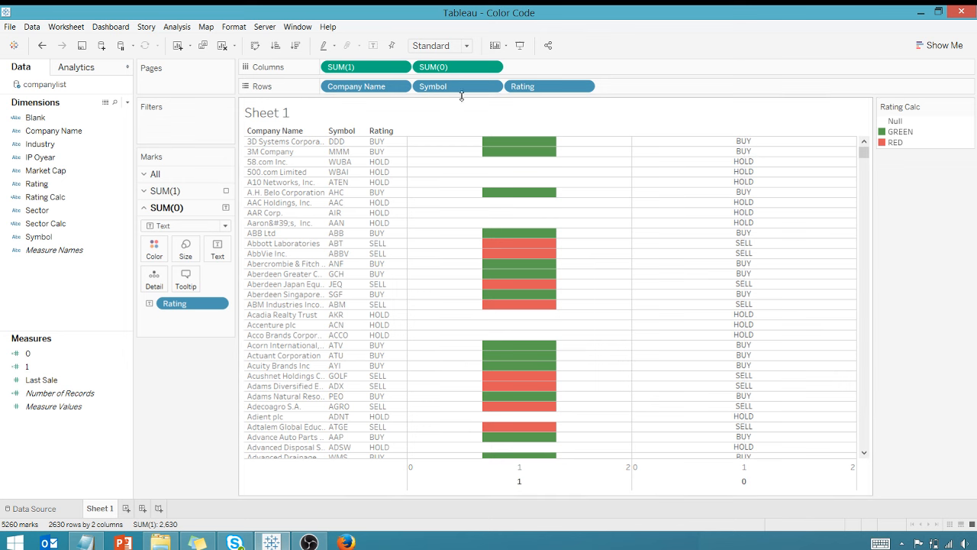
Make the SUM(0) pill a Dual Axis, overlaying rating text on the colored squares.
{"action": "right_click", "coordinate": [458, 67]}
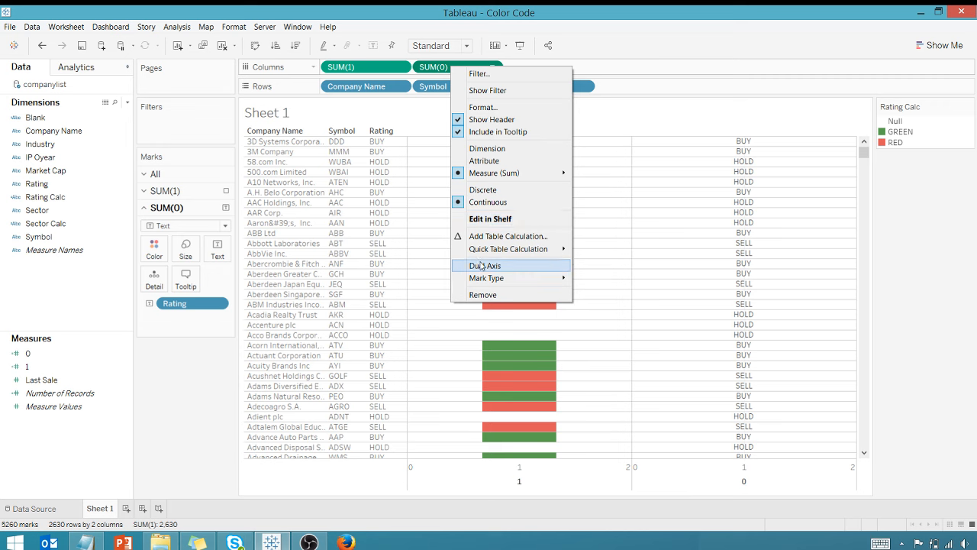
{"action": "left_click", "coordinate": [484, 265]}
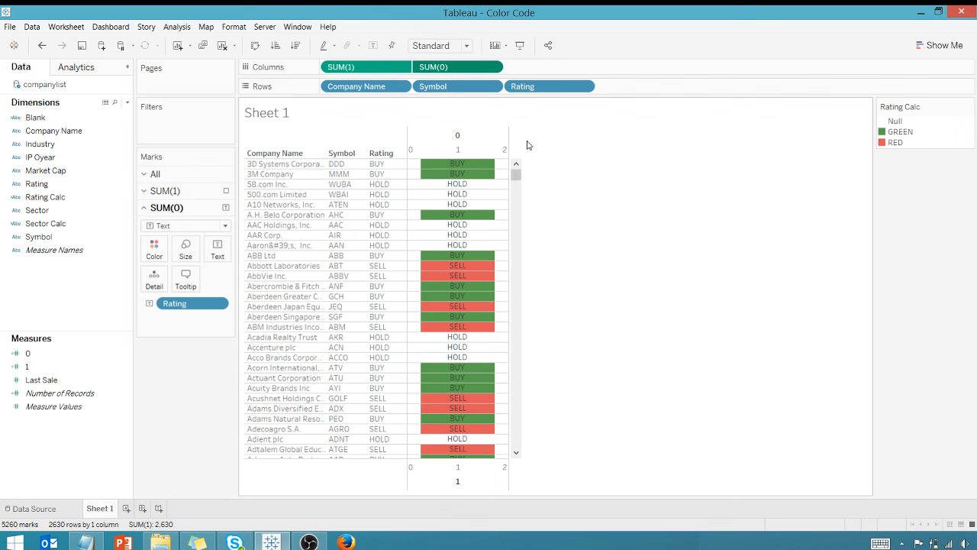
{"action": "mouse_move", "coordinate": [509, 158]}
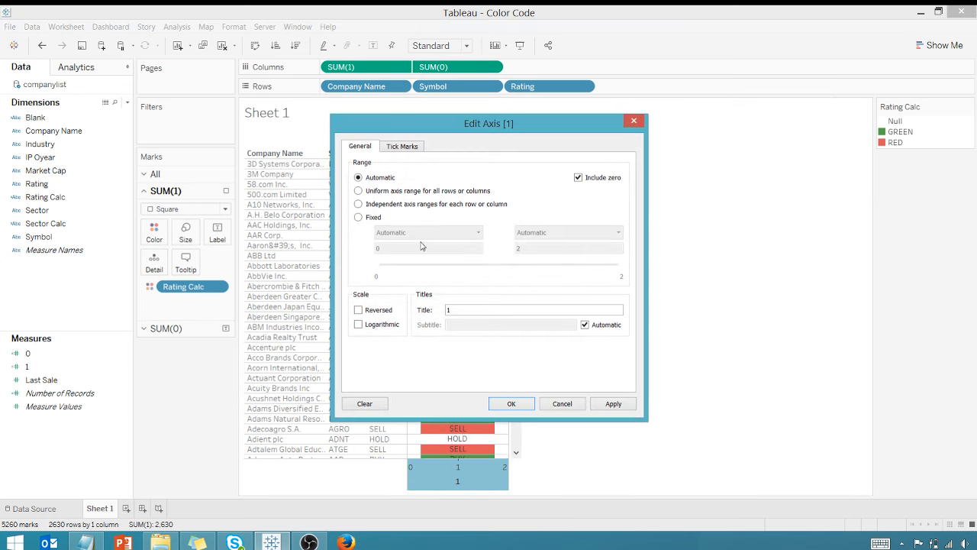
Clear Axis [1]'s title, and give Axis [0] the title 'Rating' with no major ticks.
{"action": "left_click", "coordinate": [533, 309]}
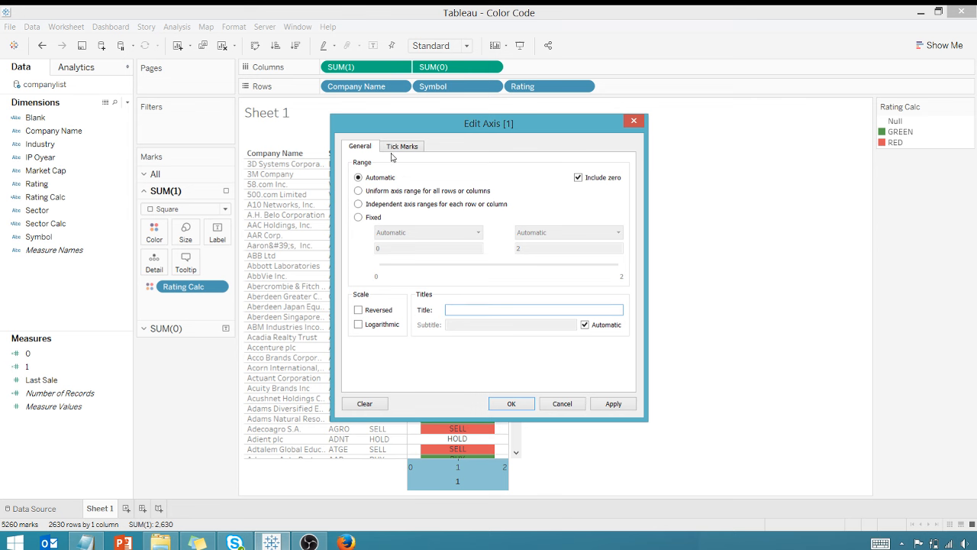
{"action": "left_click", "coordinate": [403, 146]}
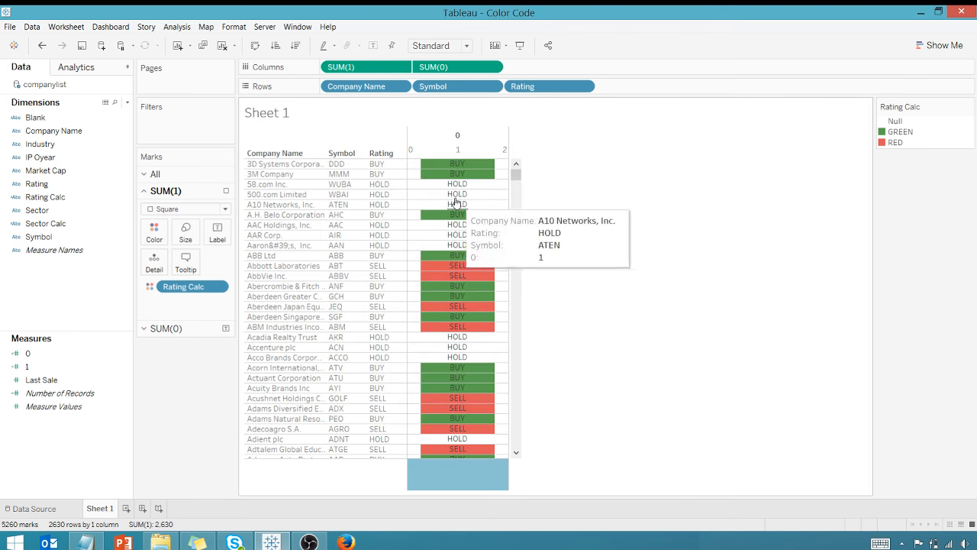
{"action": "double_click", "coordinate": [457, 149]}
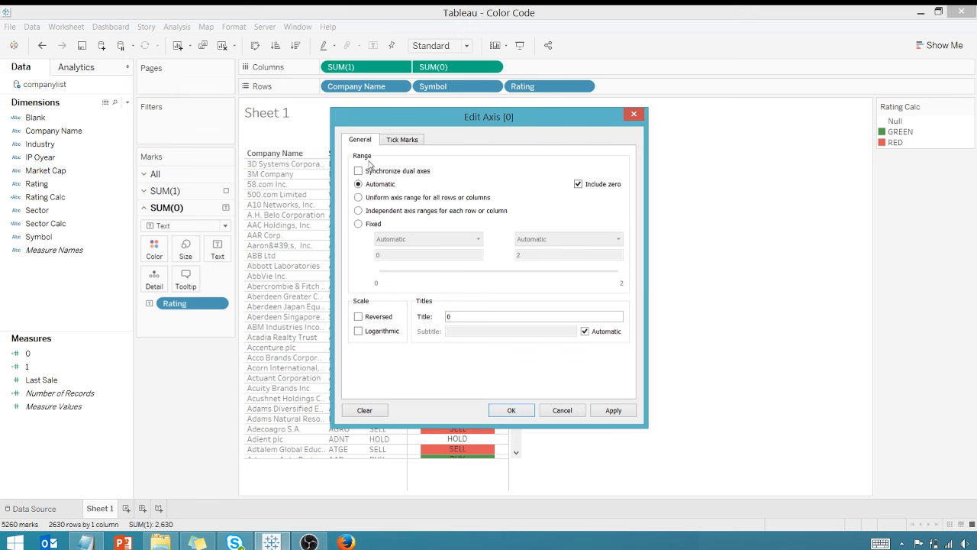
{"action": "left_click", "coordinate": [534, 316]}
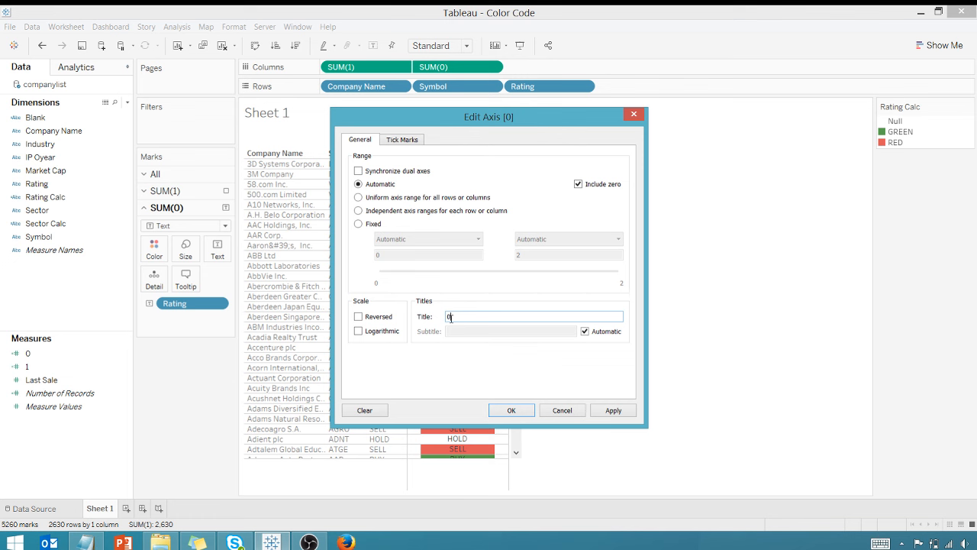
{"action": "type", "text": "Ratin"}
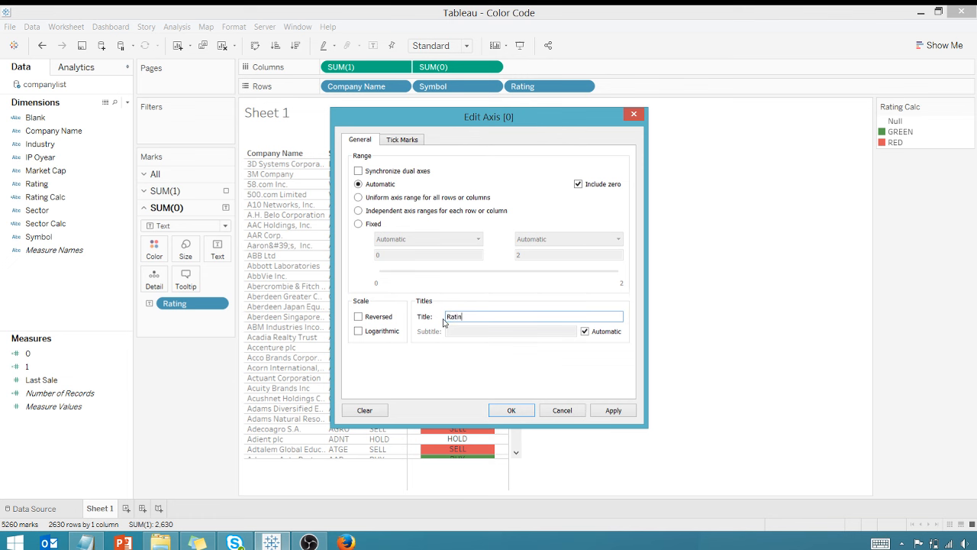
{"action": "left_click", "coordinate": [402, 139]}
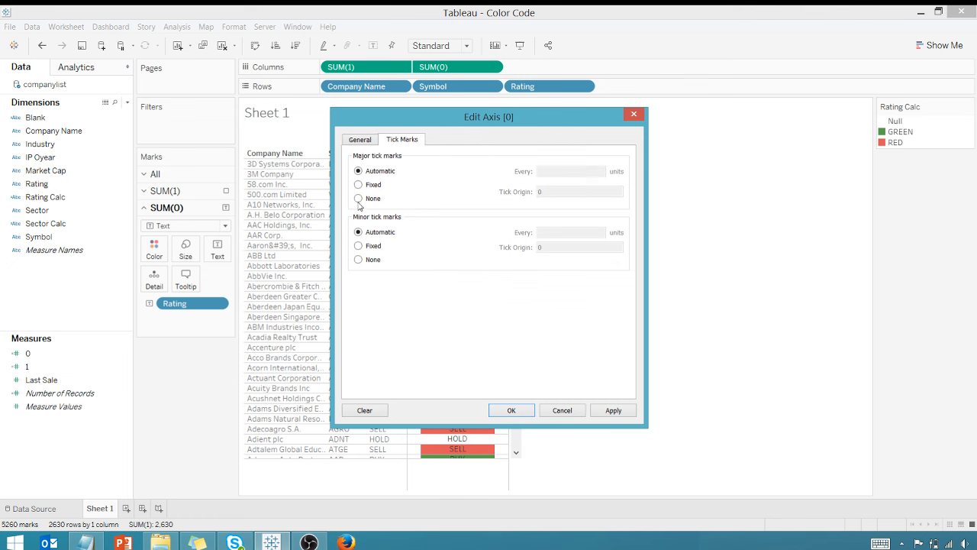
{"action": "left_click", "coordinate": [510, 410]}
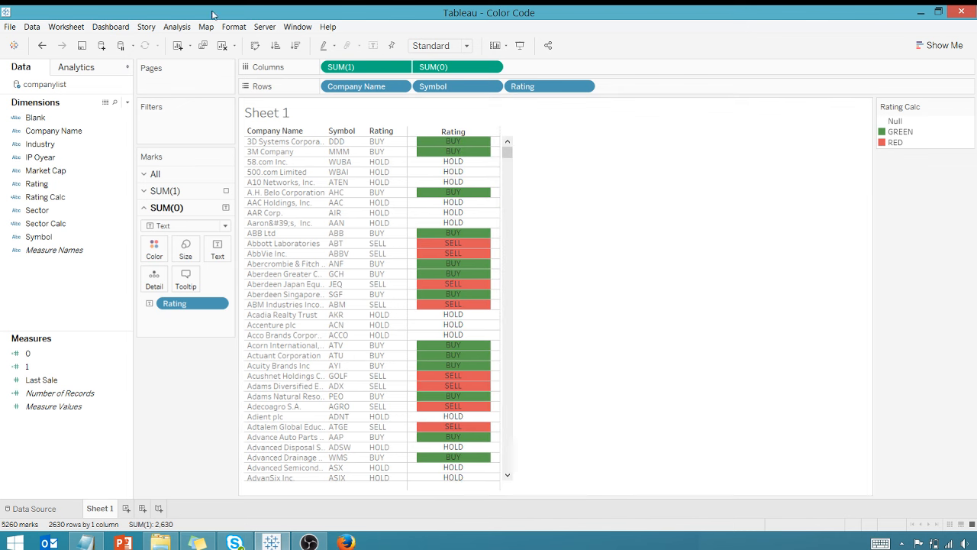
Add a second pair of 1 and 0 measures to Columns beside the Rating column.
{"action": "left_click", "coordinate": [234, 27]}
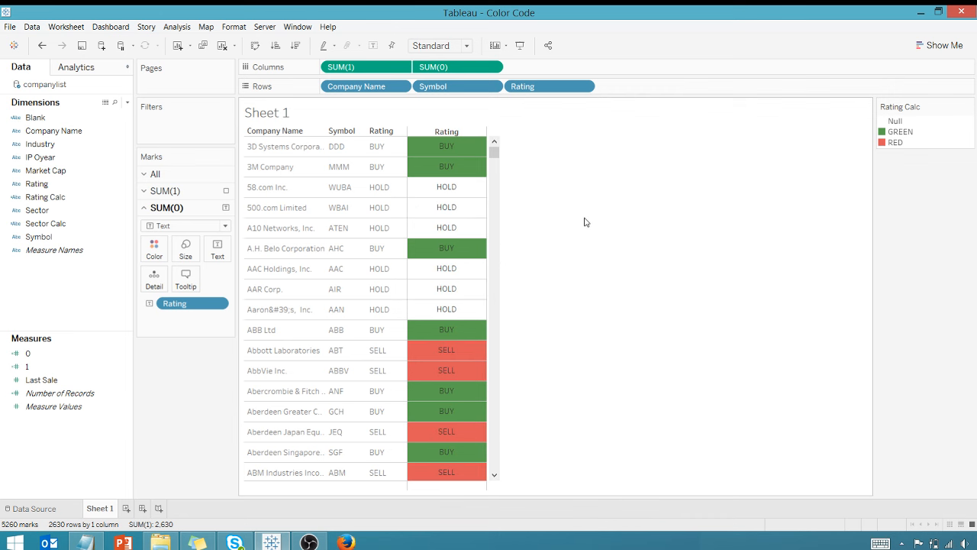
{"action": "mouse_move", "coordinate": [586, 226]}
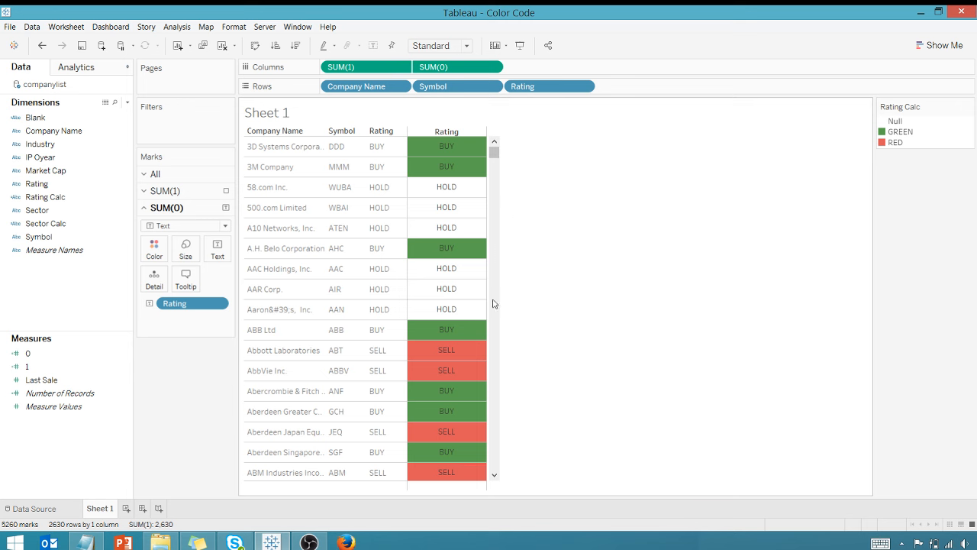
{"action": "scroll", "scroll_direction": "down", "scroll_amount": 3}
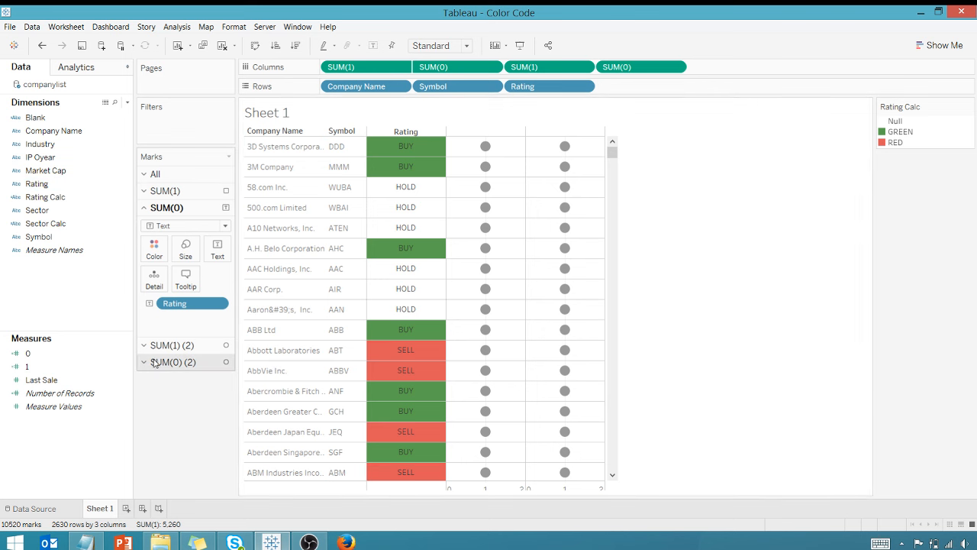
Make the dot column squares colored by Sector Calc (Finance = BLUE), and label the last column with Sector.
{"action": "left_click", "coordinate": [143, 346]}
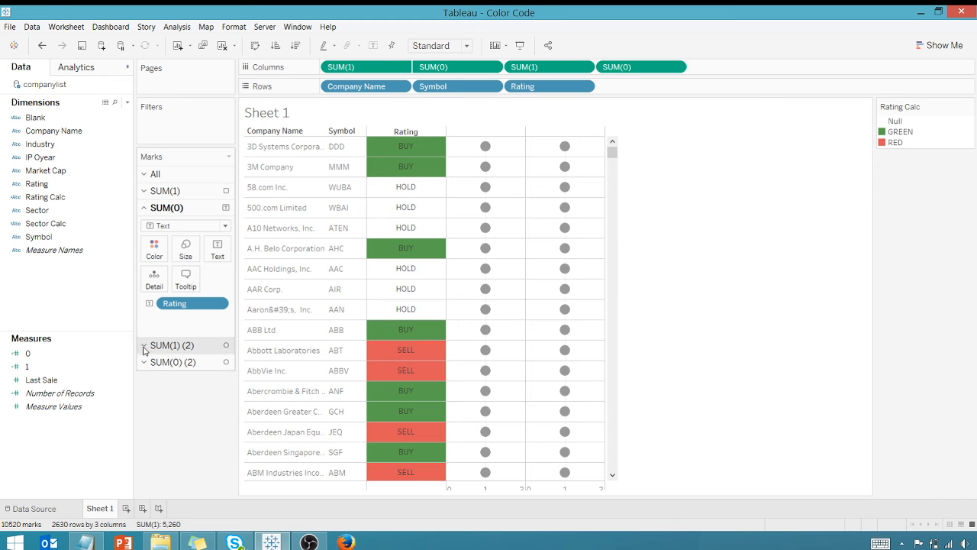
{"action": "mouse_move", "coordinate": [173, 362]}
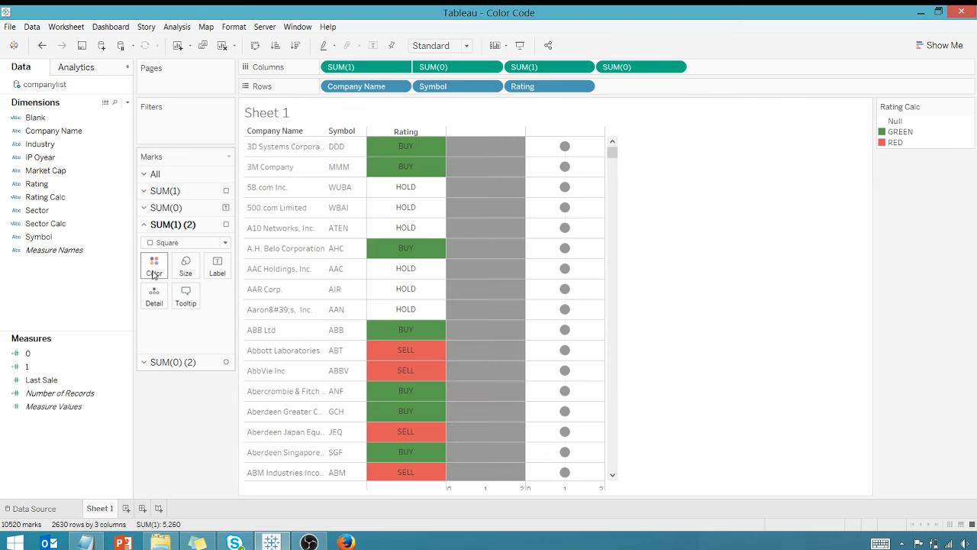
{"action": "right_click", "coordinate": [37, 210]}
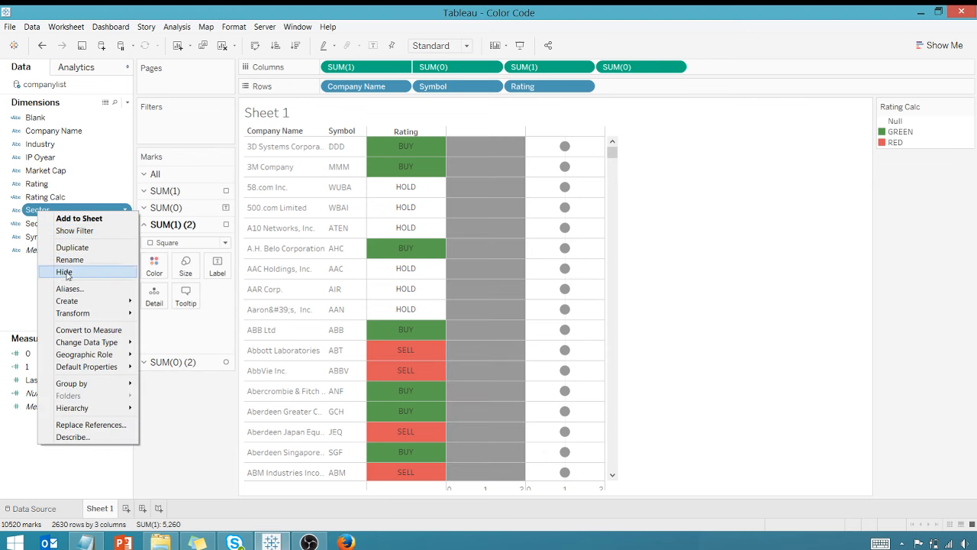
{"action": "mouse_move", "coordinate": [29, 285]}
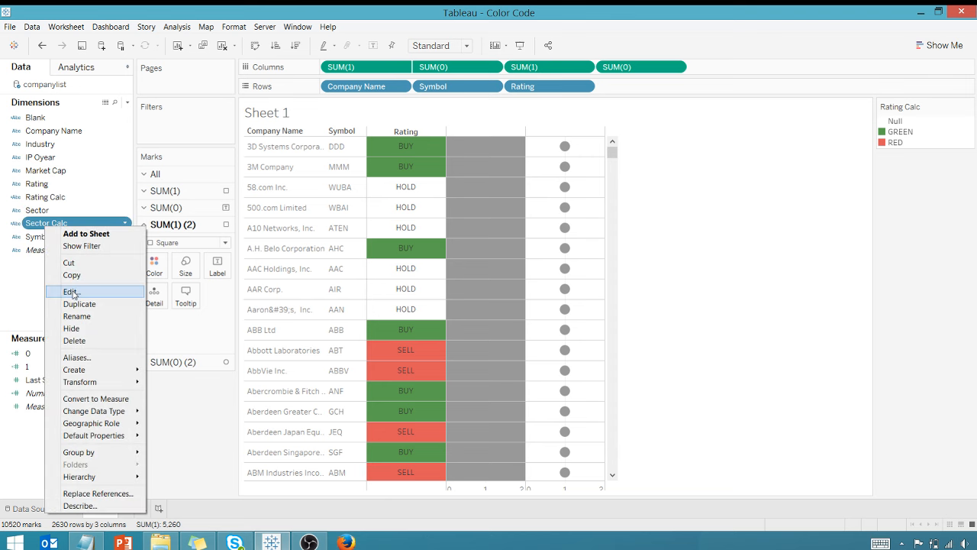
{"action": "left_click", "coordinate": [71, 291]}
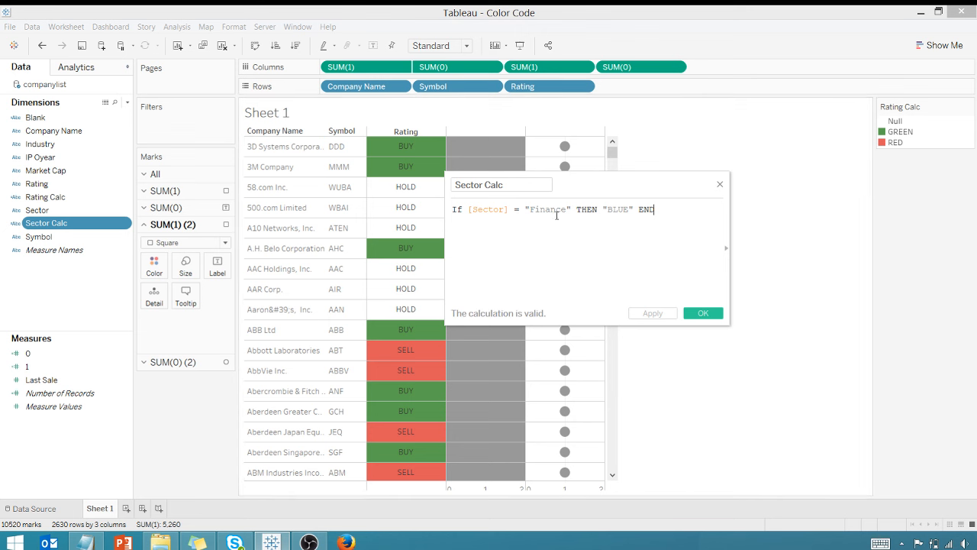
{"action": "left_click", "coordinate": [703, 313]}
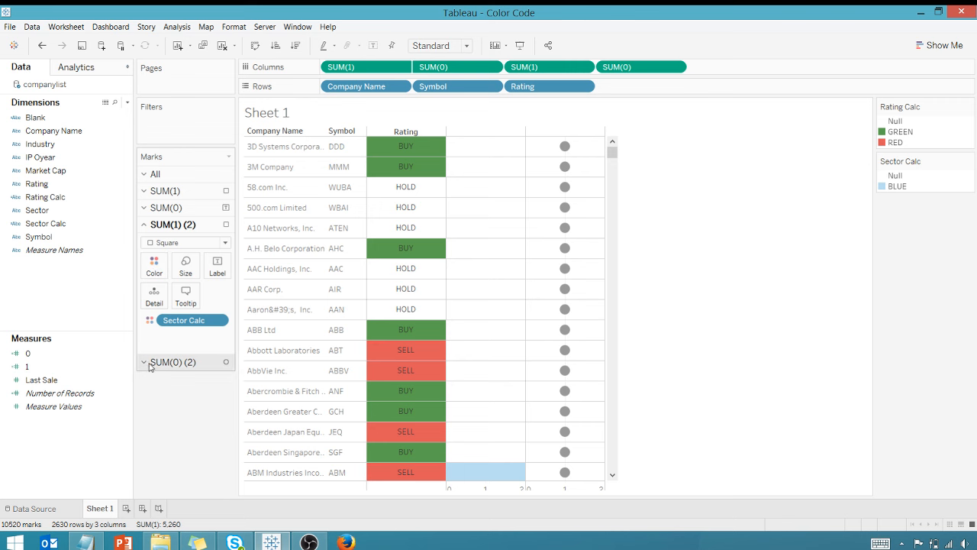
{"action": "left_click", "coordinate": [172, 362]}
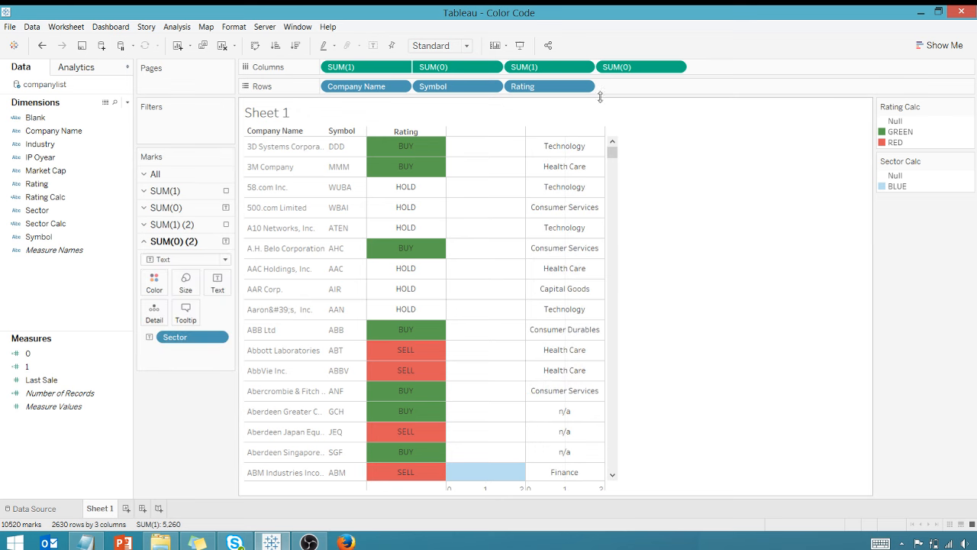
Make SUM(0) a dual axis and remove the combined axis's tick marks.
{"action": "right_click", "coordinate": [641, 67]}
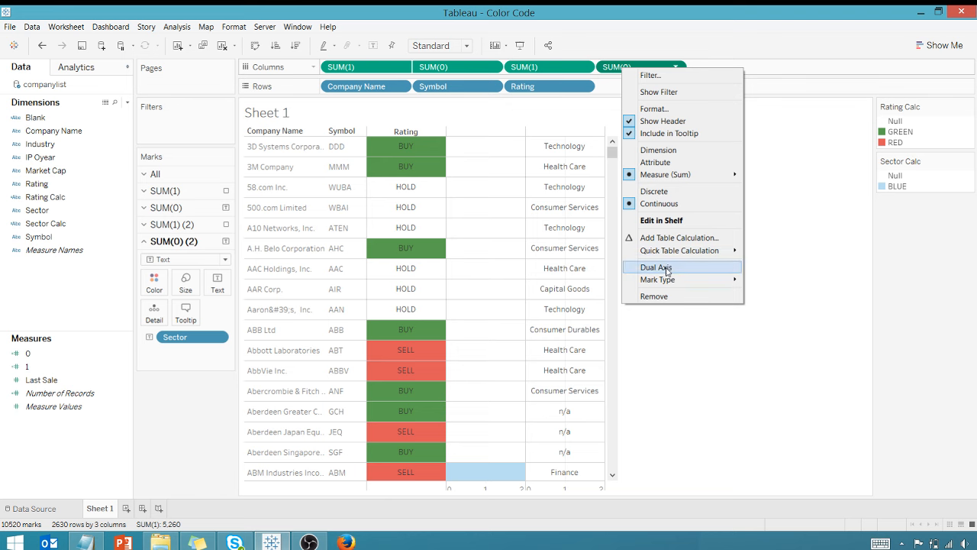
{"action": "left_click", "coordinate": [655, 267]}
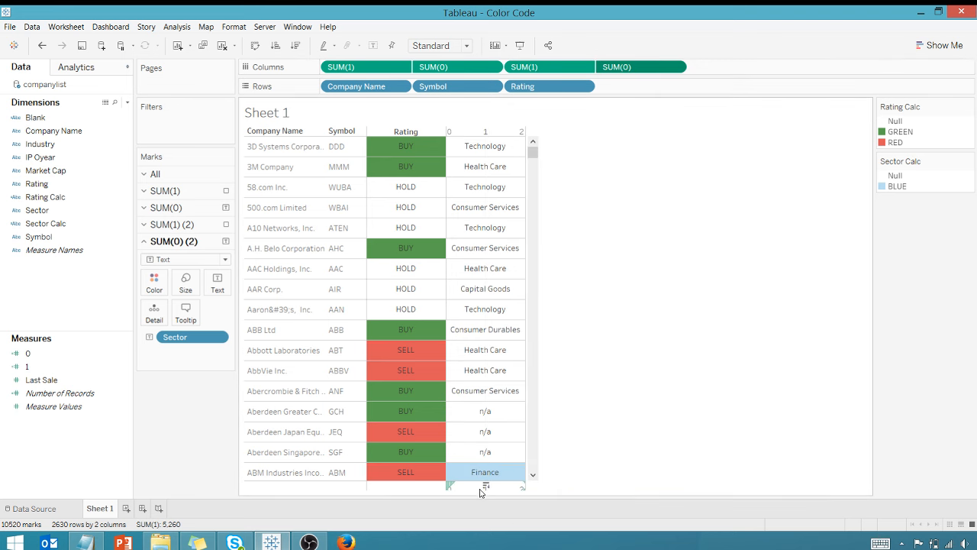
{"action": "double_click", "coordinate": [485, 485]}
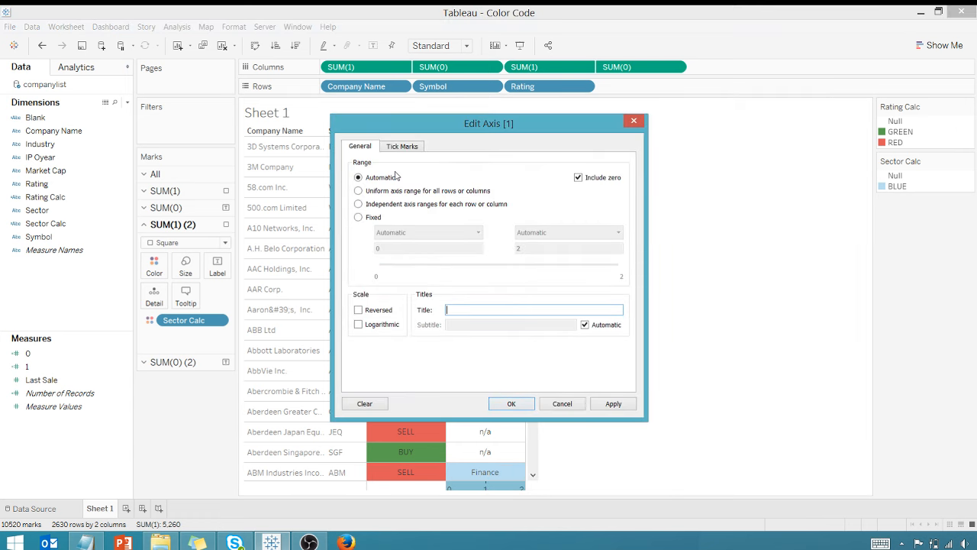
{"action": "left_click", "coordinate": [402, 146]}
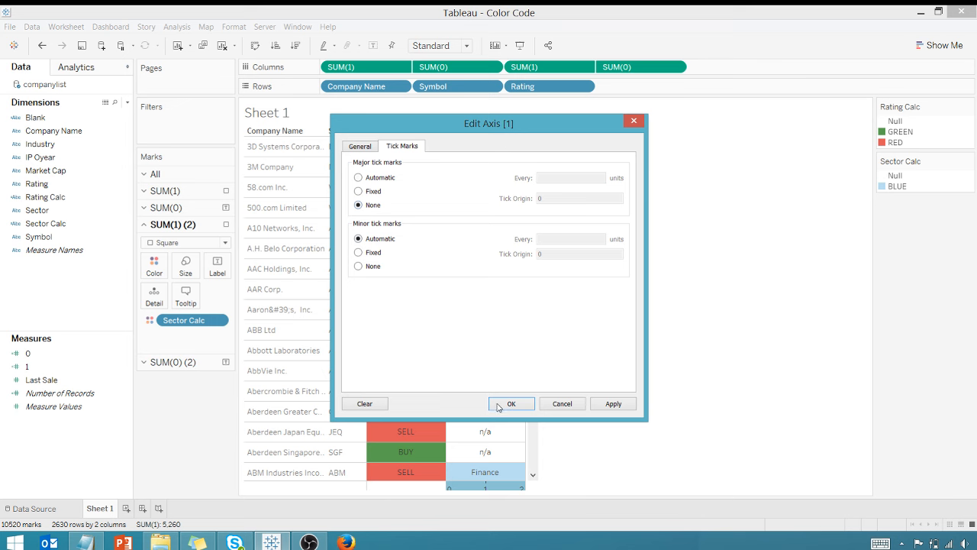
{"action": "left_click", "coordinate": [511, 403]}
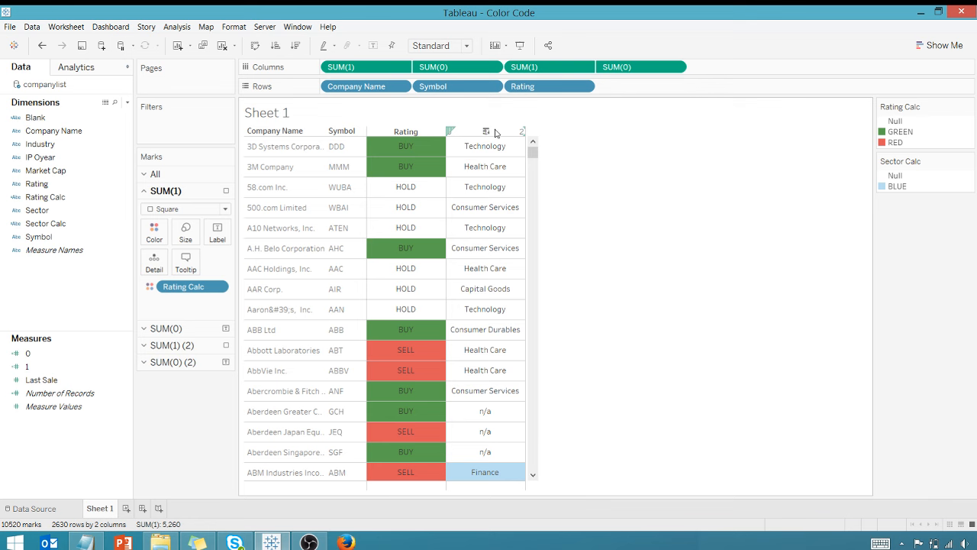
Title the other axis 'Sector' and set its major tick marks to None.
{"action": "right_click", "coordinate": [469, 131]}
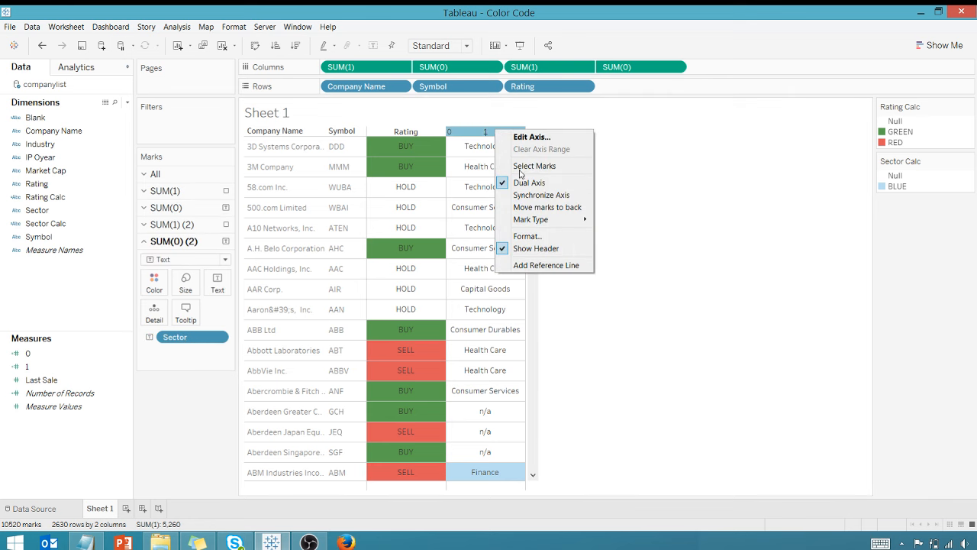
{"action": "left_click", "coordinate": [531, 137]}
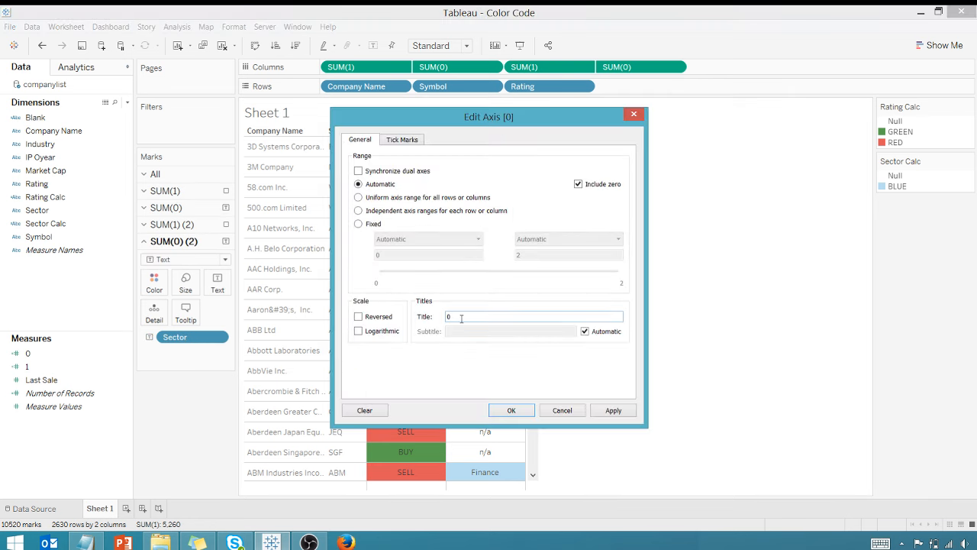
{"action": "type", "text": "Sector"}
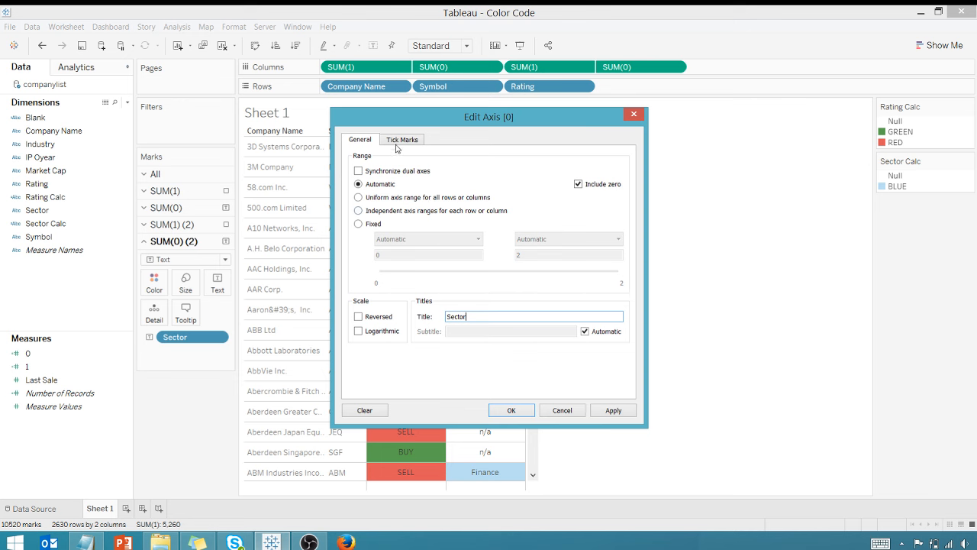
{"action": "left_click", "coordinate": [403, 139]}
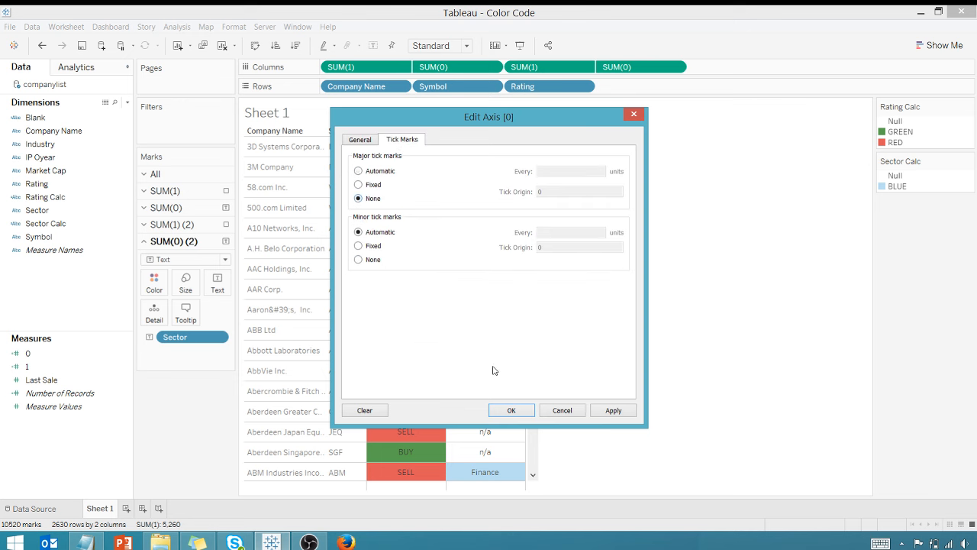
{"action": "left_click", "coordinate": [511, 410]}
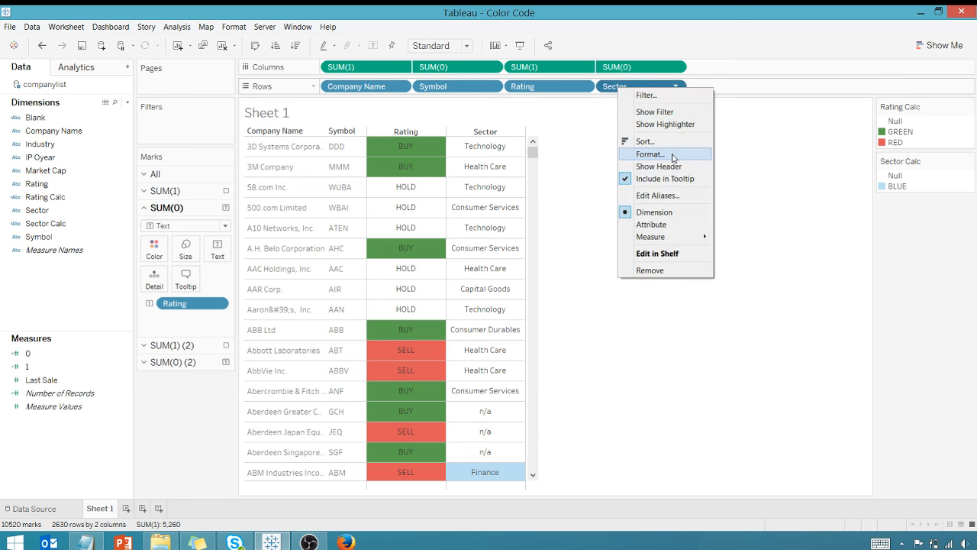
Move the Sector column ahead of Rating and scroll to verify the blue, green and red colors.
{"action": "left_click", "coordinate": [764, 167]}
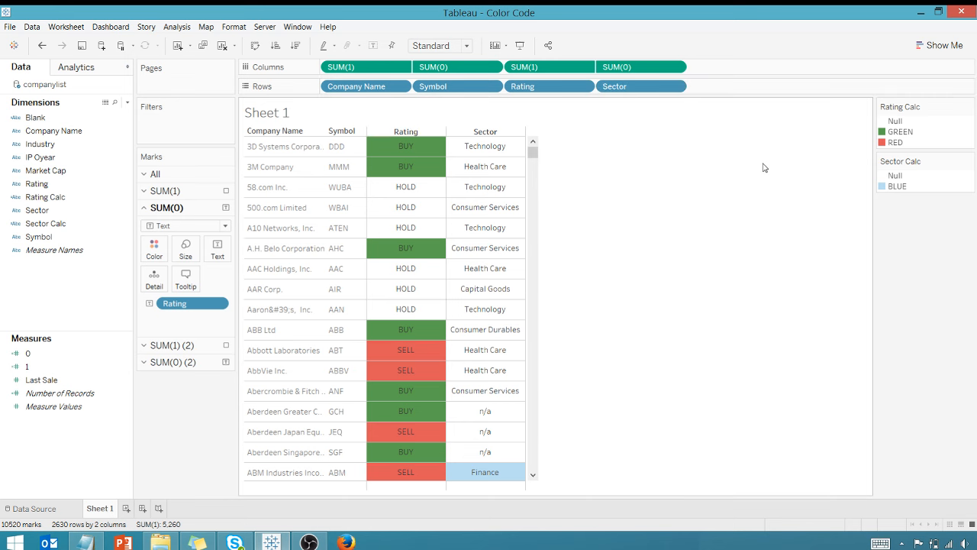
{"action": "mouse_move", "coordinate": [352, 260]}
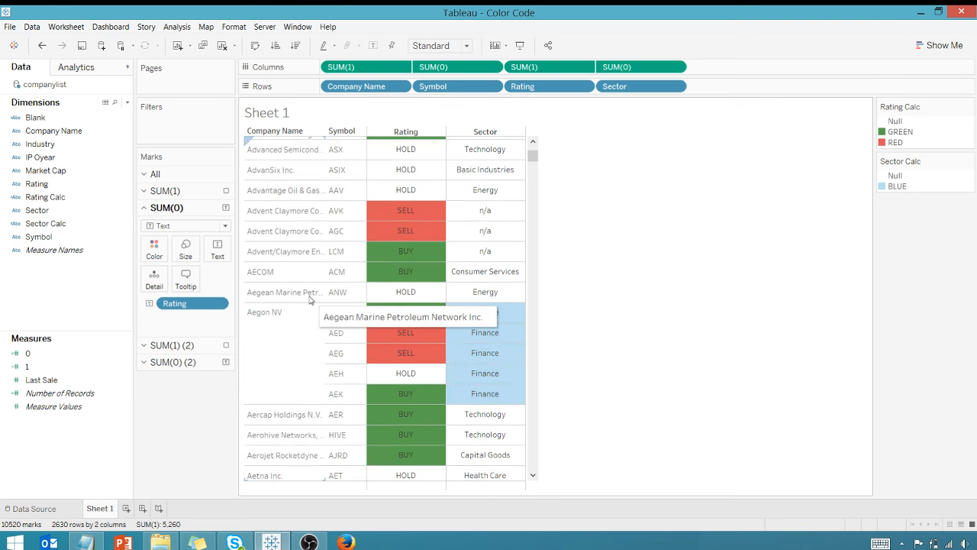
{"action": "mouse_move", "coordinate": [286, 360]}
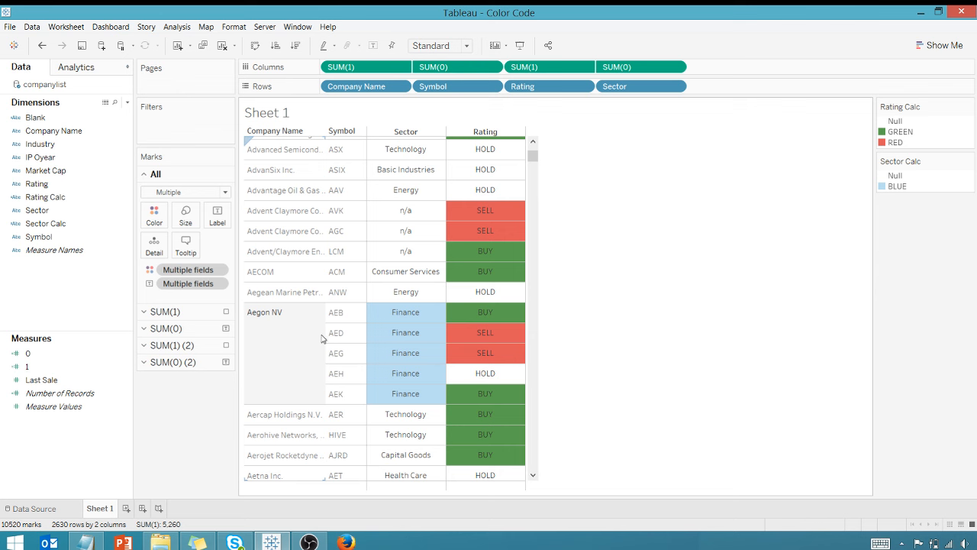
{"action": "mouse_move", "coordinate": [351, 390]}
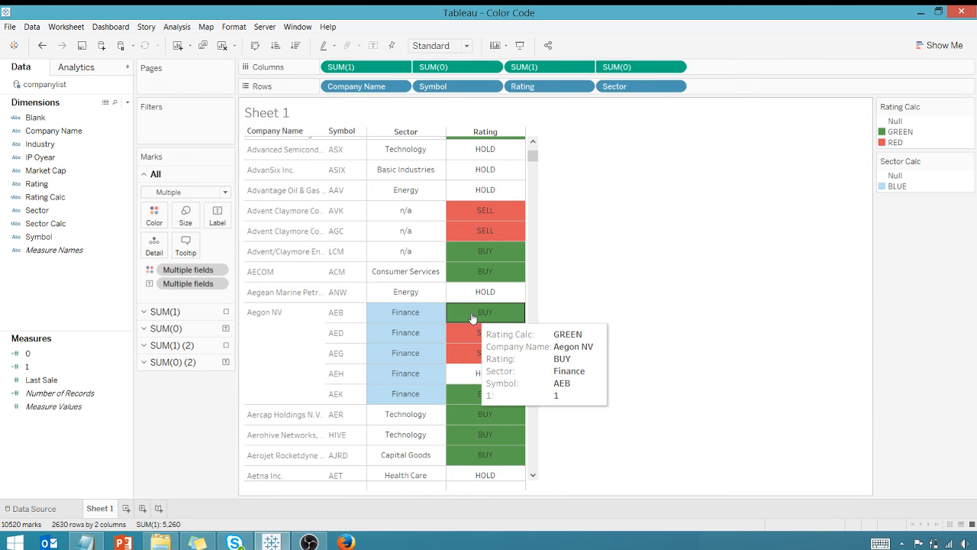
{"action": "scroll", "scroll_direction": "down", "scroll_amount": 3}
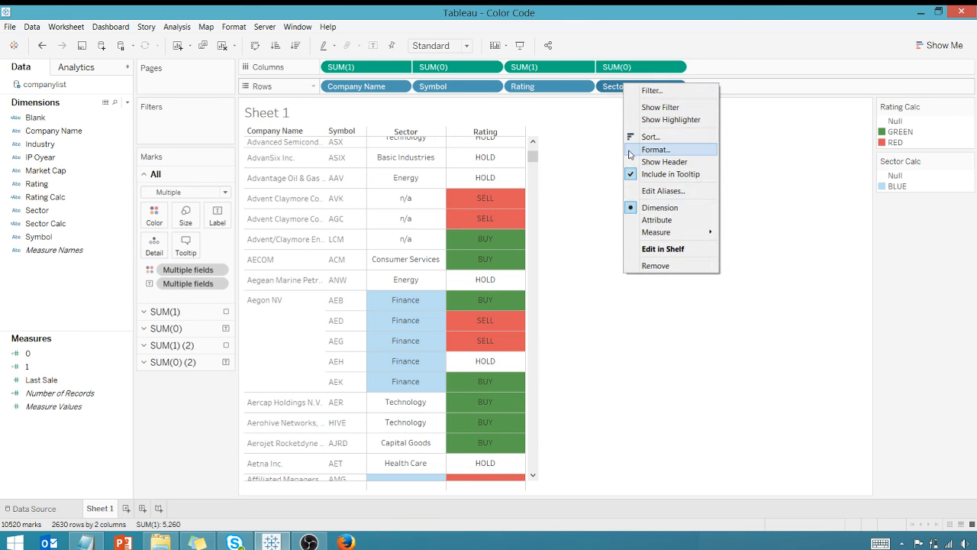
{"action": "left_click", "coordinate": [548, 189]}
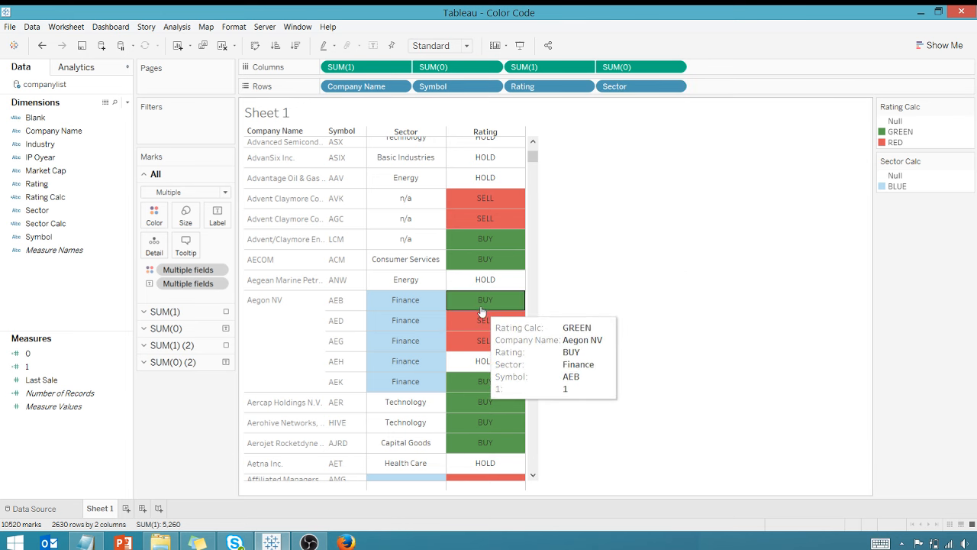
{"action": "mouse_move", "coordinate": [512, 161]}
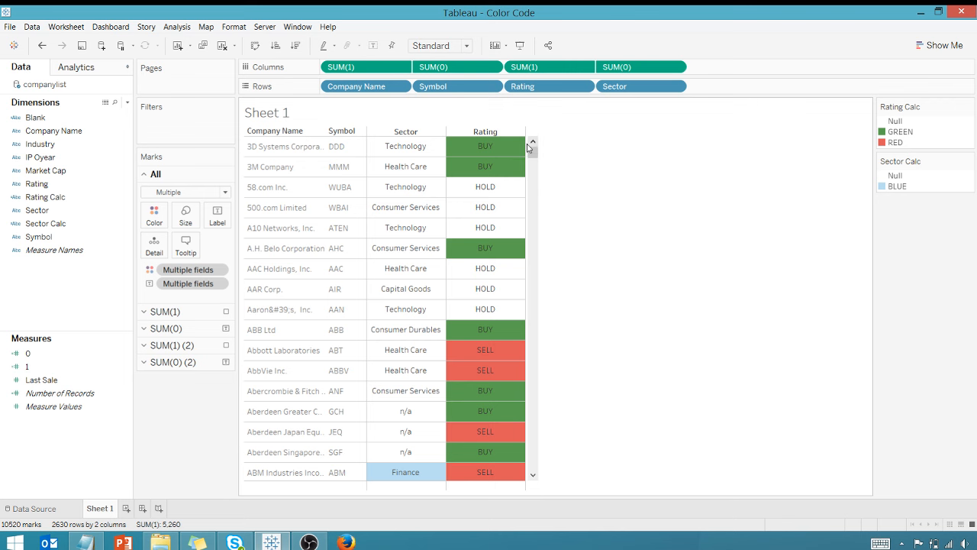
{"action": "mouse_move", "coordinate": [560, 145]}
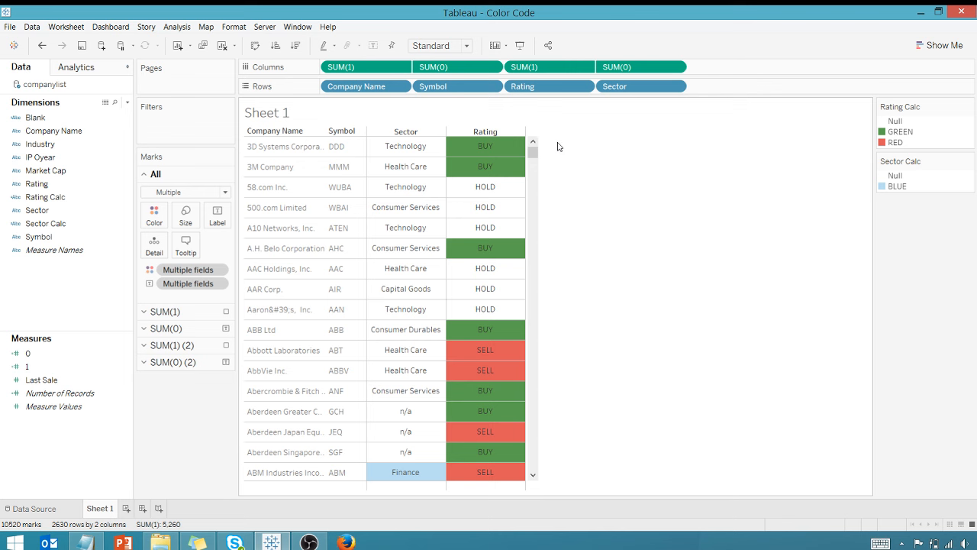
{"action": "scroll", "scroll_direction": "down", "scroll_amount": 3}
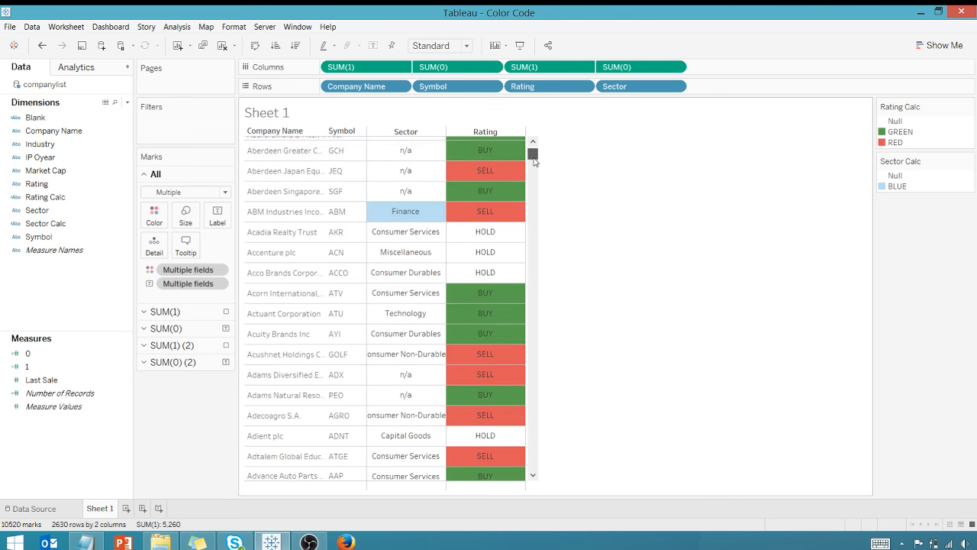